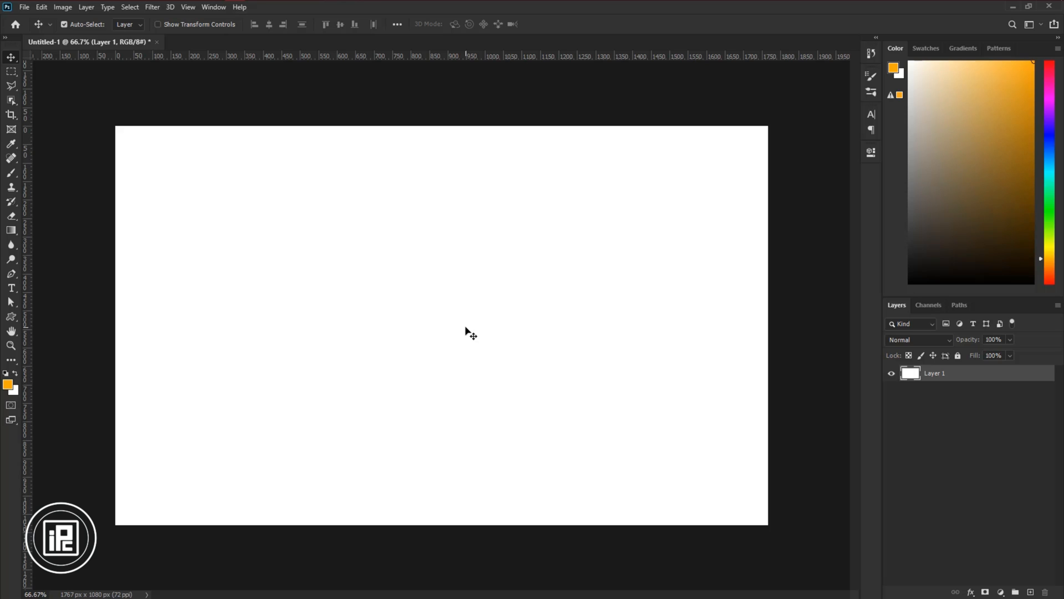
Duplicate the white Layer 1 with Ctrl+J and rename the copy 'tEXTURE'
left_click(63, 24)
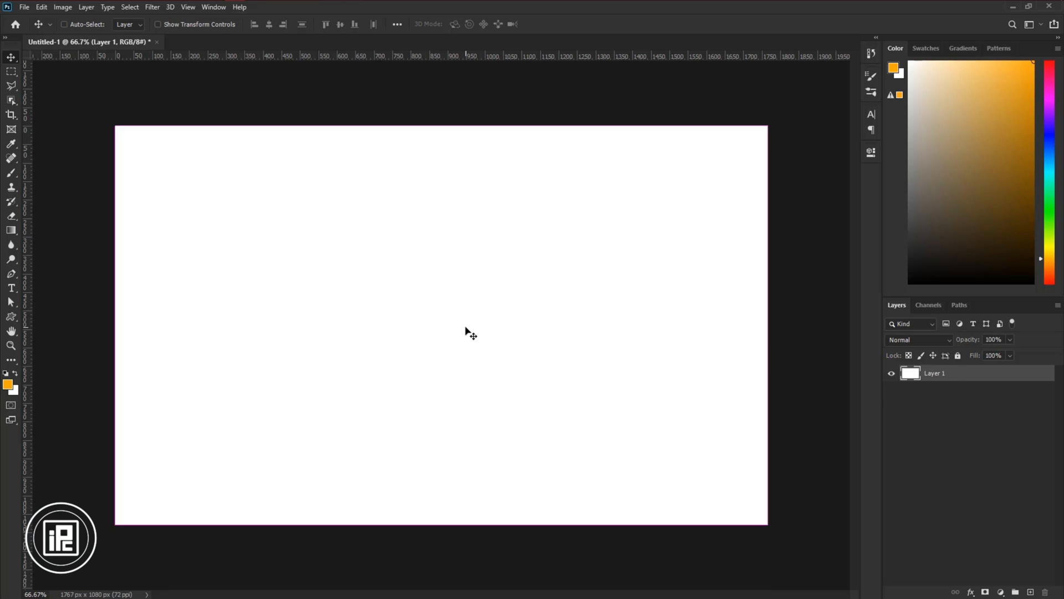
key("ctrl+j")
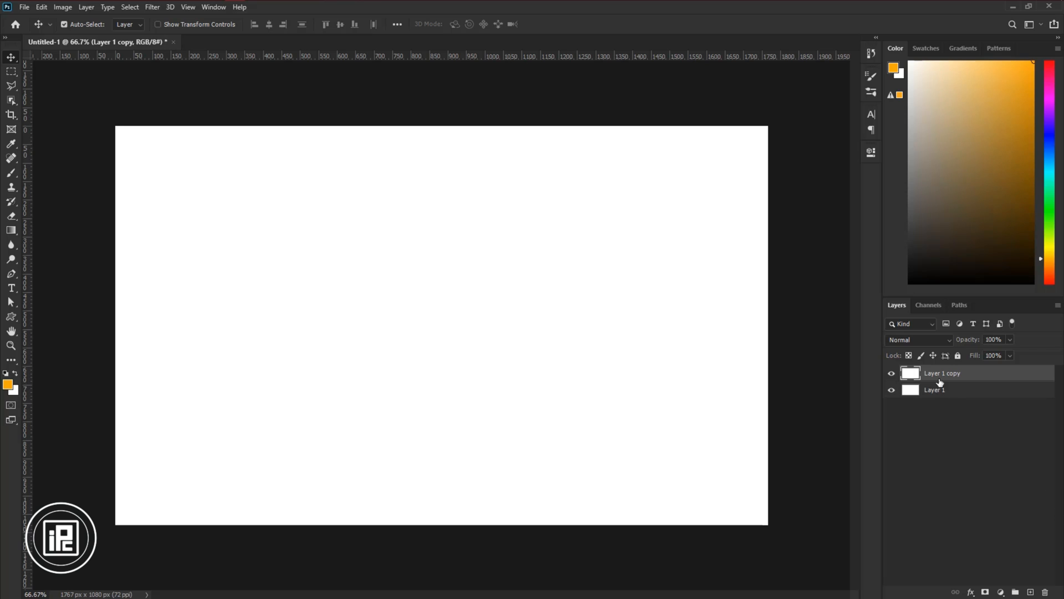
double_click(942, 372)
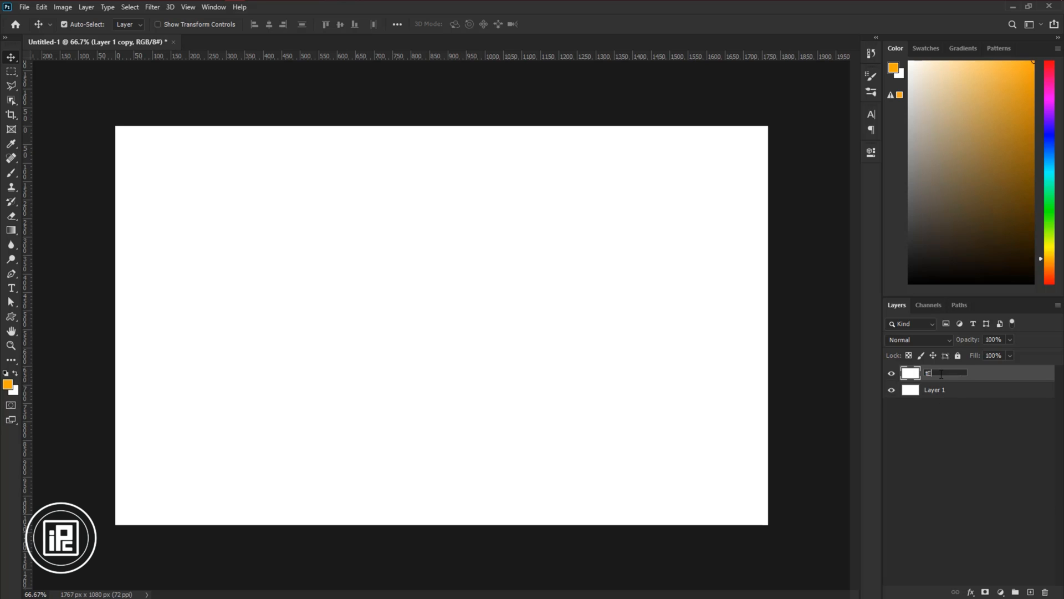
type("tEXTURE")
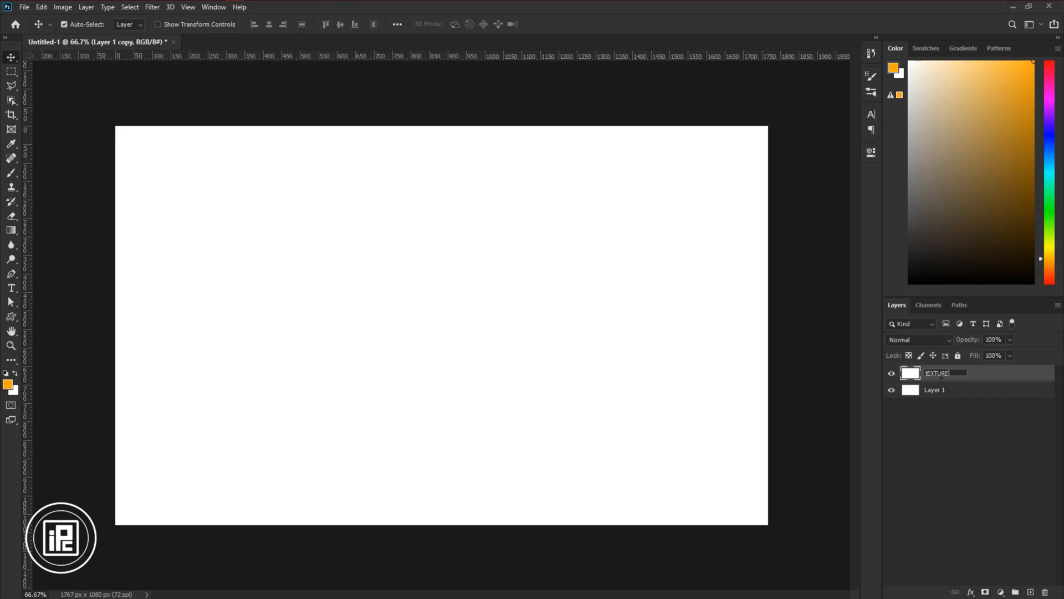
key("Enter")
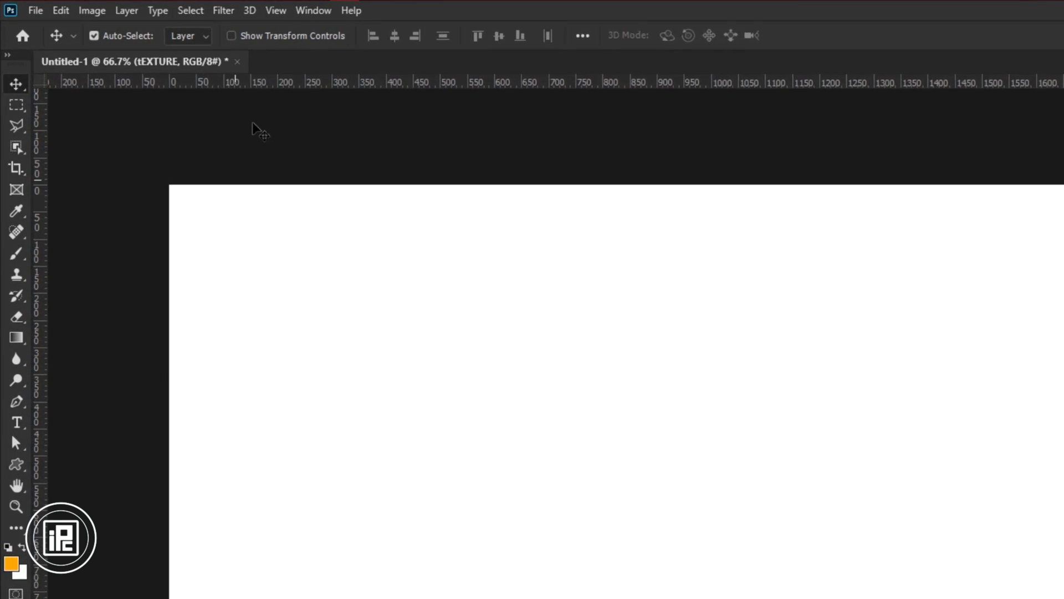
Apply the Filter Gallery Texturizer filter with Sandstone texture at 124% scaling to the tEXTURE layer
left_click(223, 10)
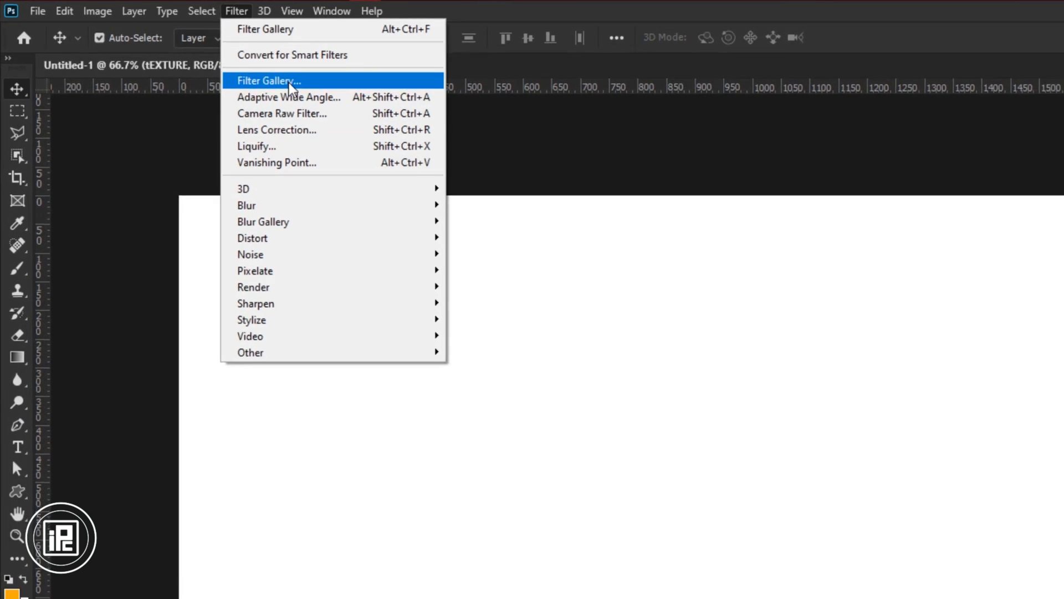
left_click(268, 81)
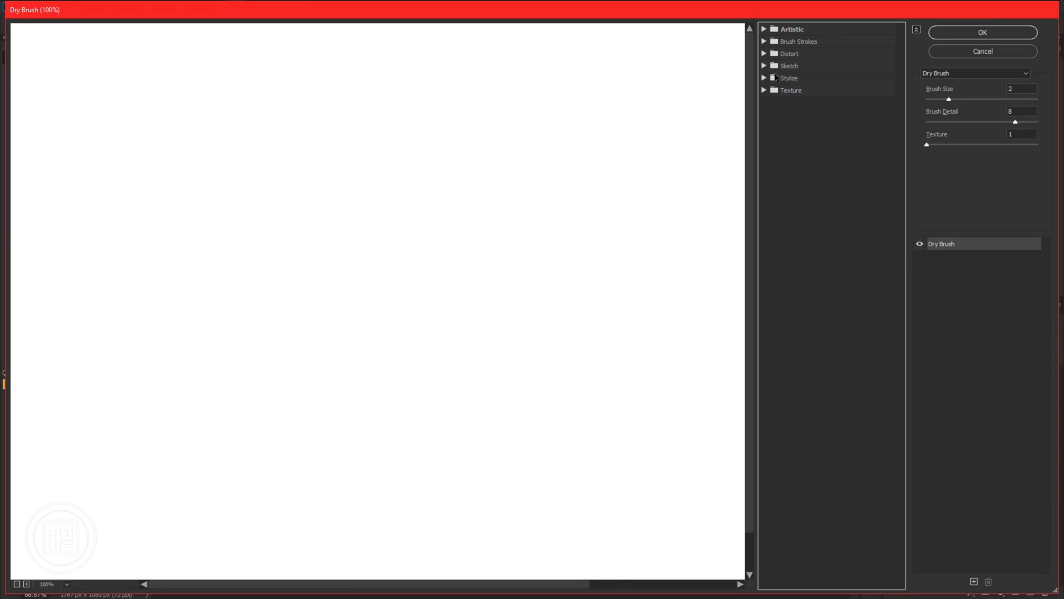
left_click(764, 90)
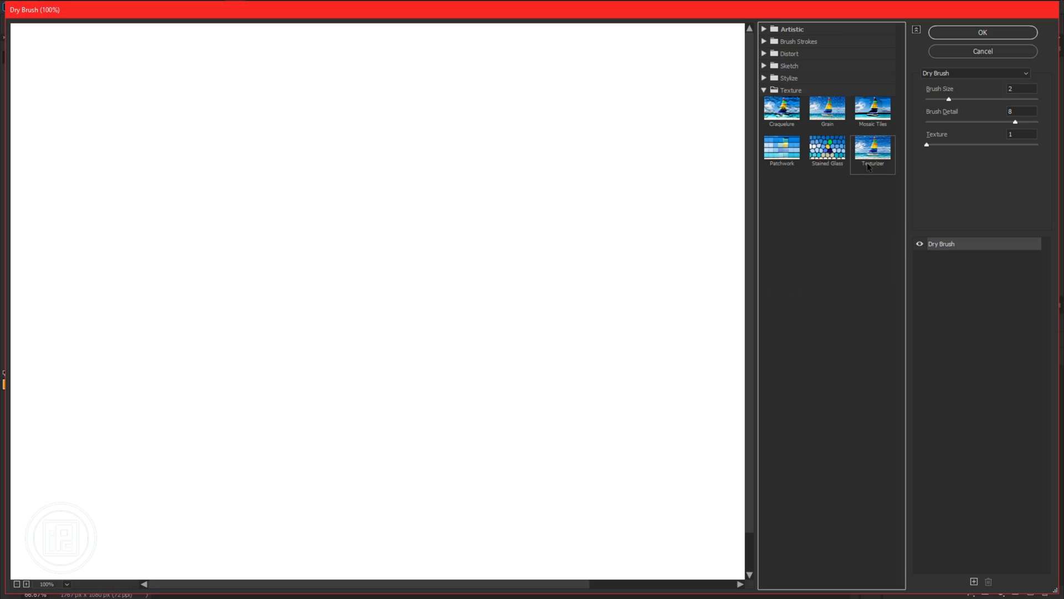
left_click(873, 148)
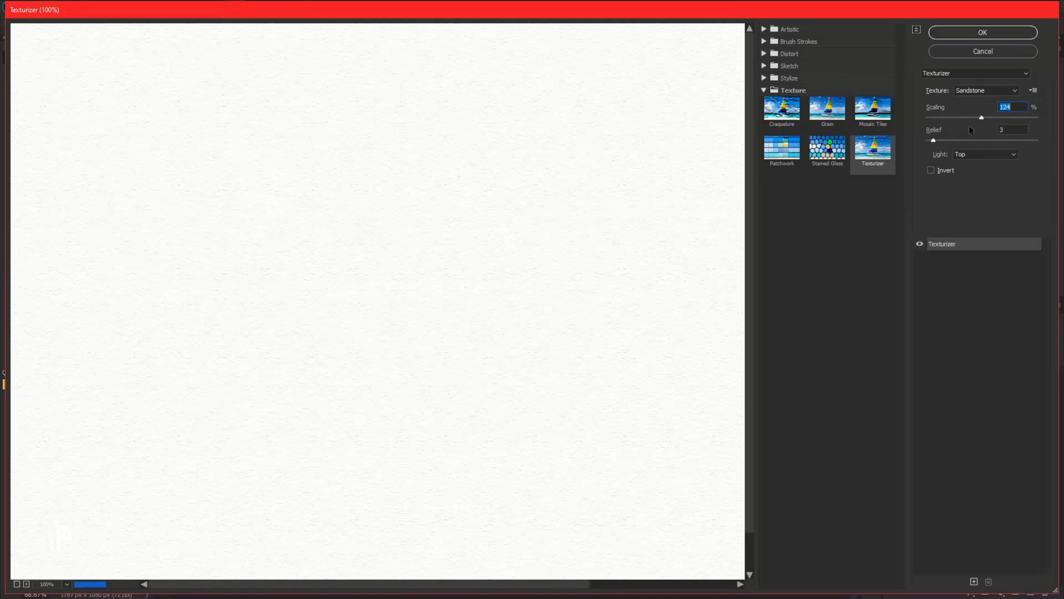
left_click(982, 32)
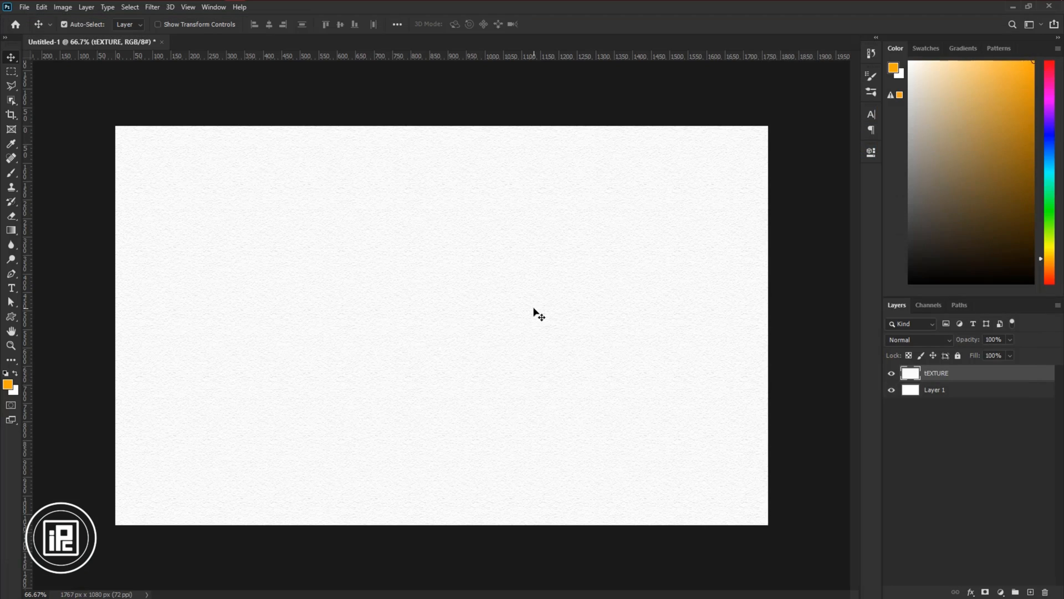
mouse_move(498, 312)
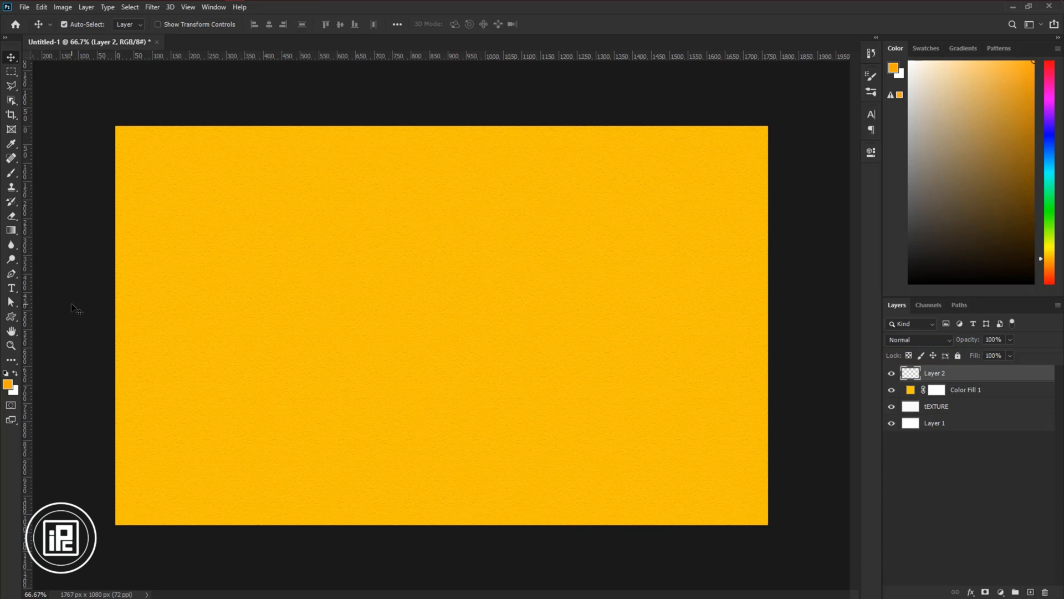
Paint soft brushwork in orange ffa800 onto Layer 2 with a large soft brush
left_click(11, 173)
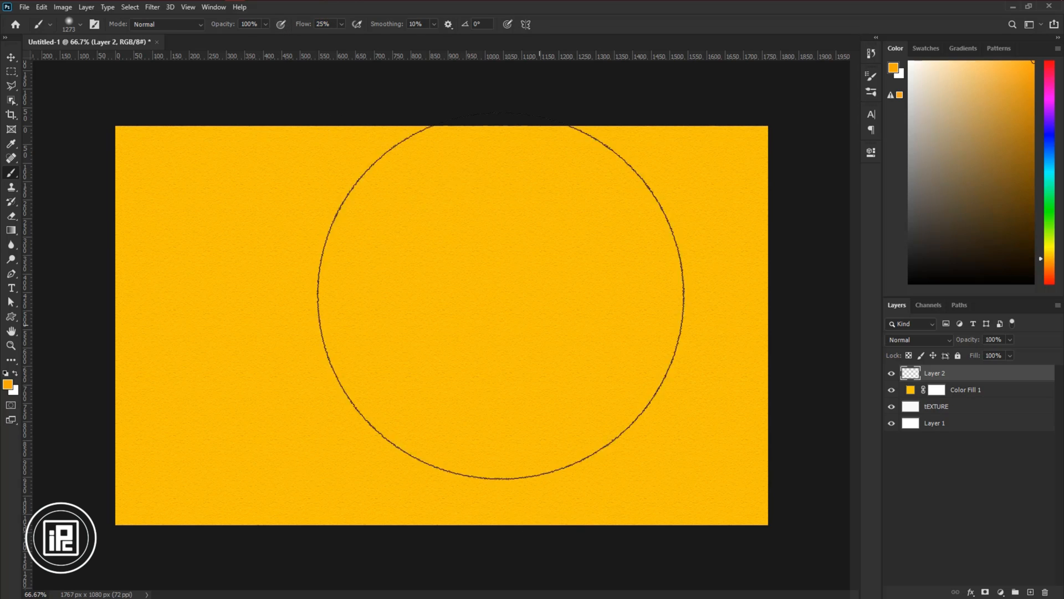
left_click(7, 383)
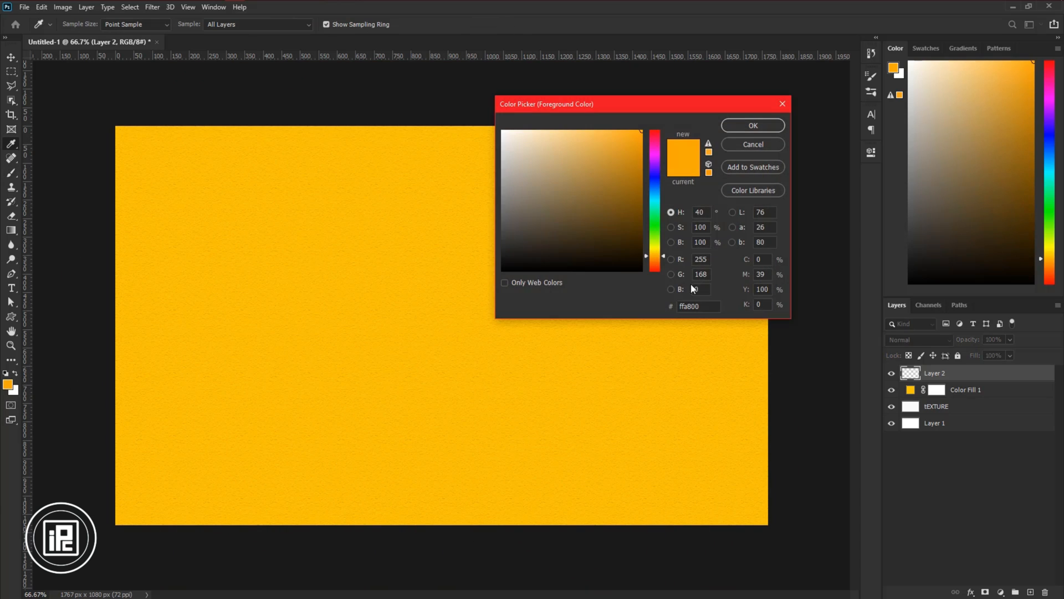
left_click(751, 124)
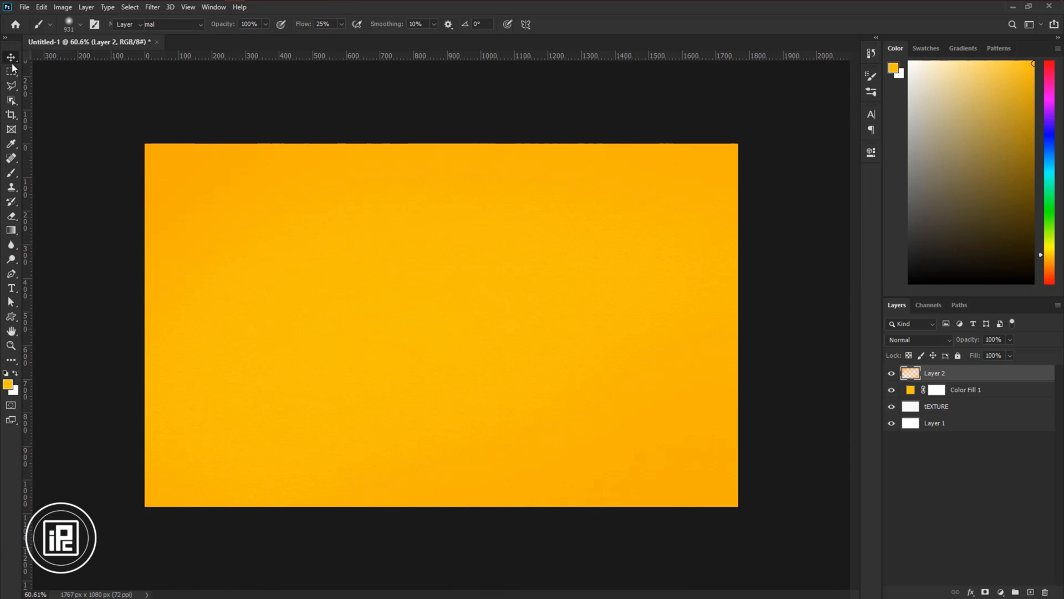
Add a Levels adjustment above Layer 2 and fine-tune its midtone slider
left_click(11, 57)
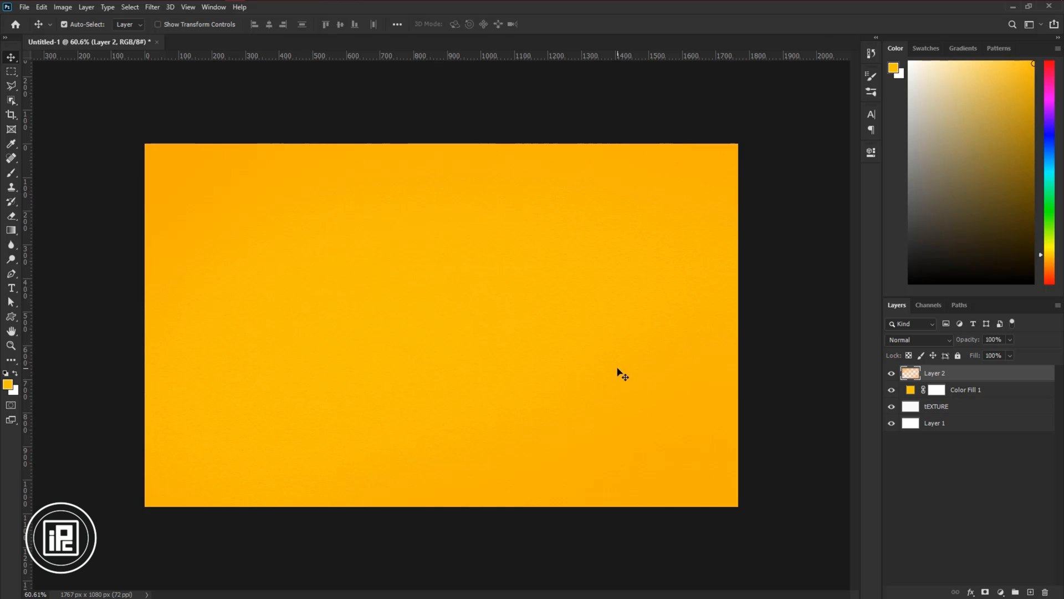
left_click(1000, 592)
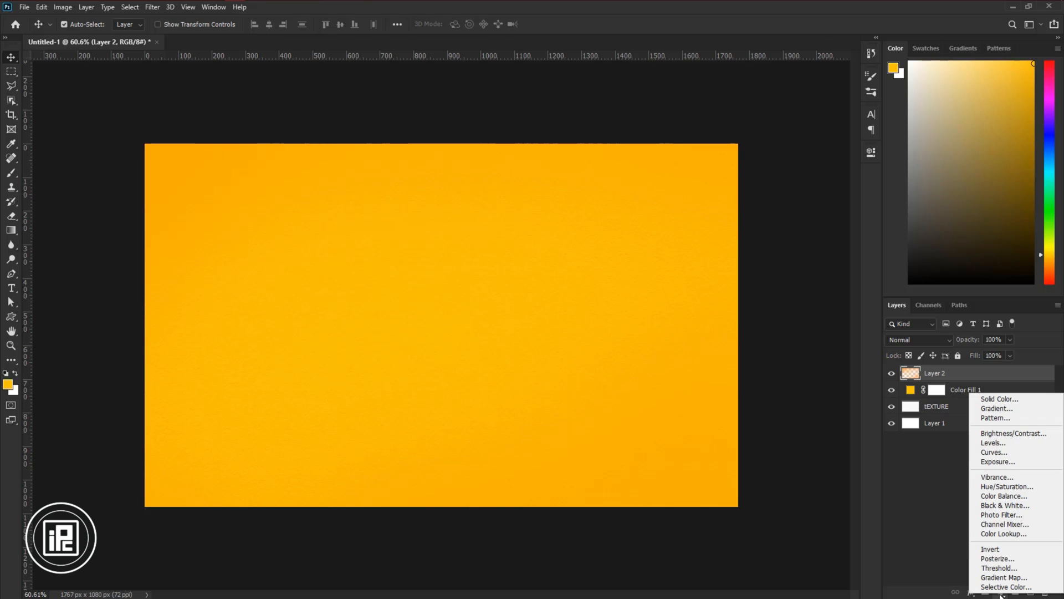
mouse_move(994, 438)
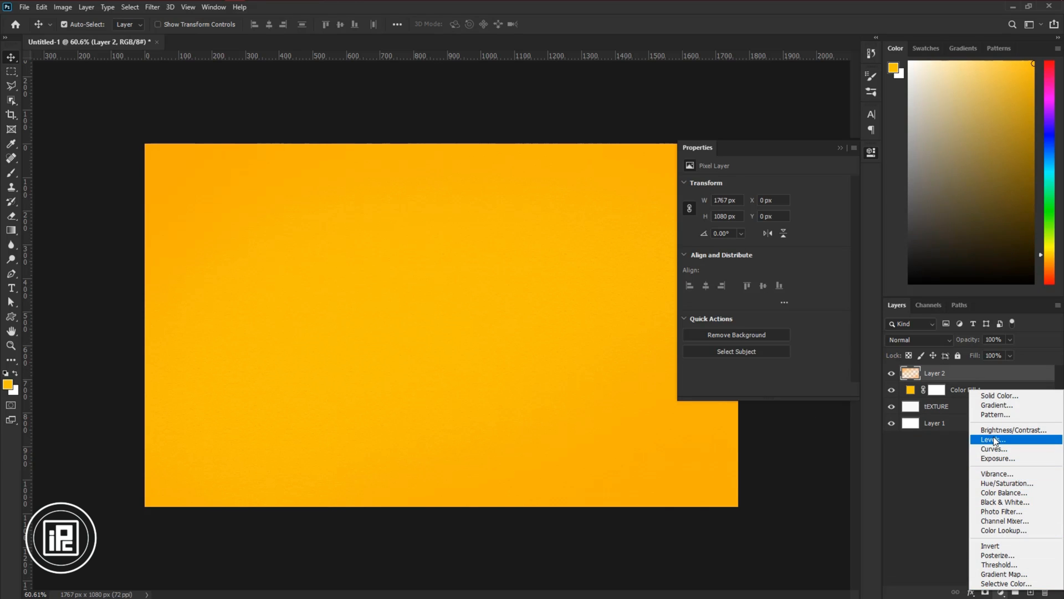
left_click(992, 439)
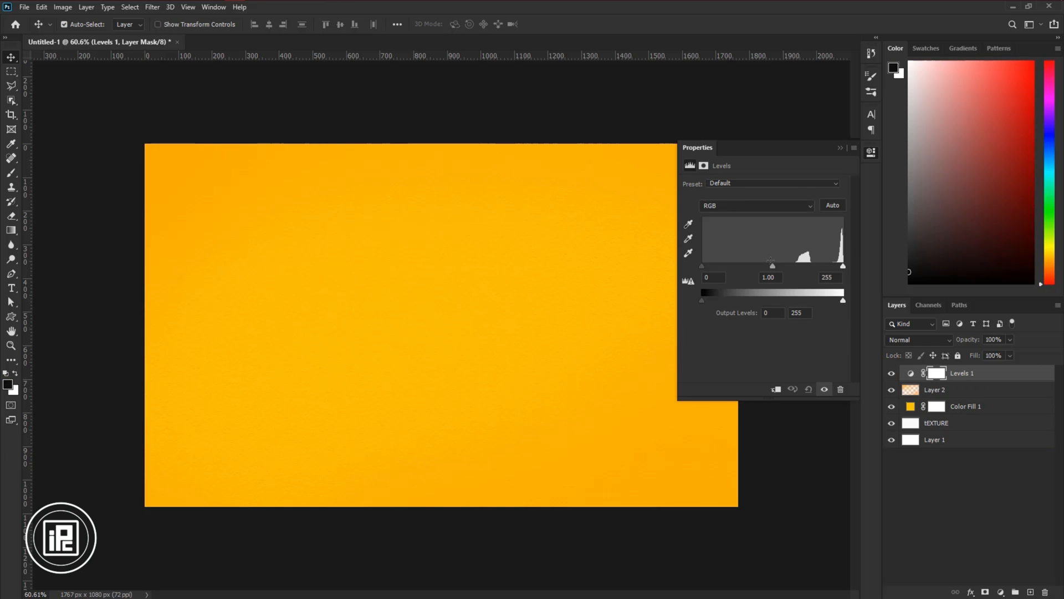
left_click_drag(771, 266, 778, 266)
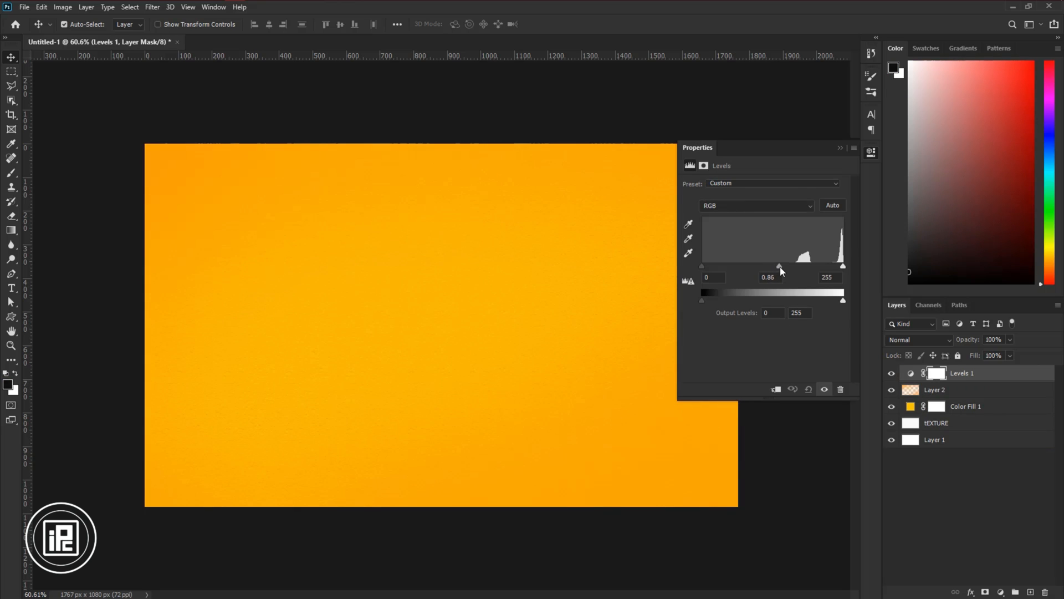
left_click_drag(779, 266, 770, 266)
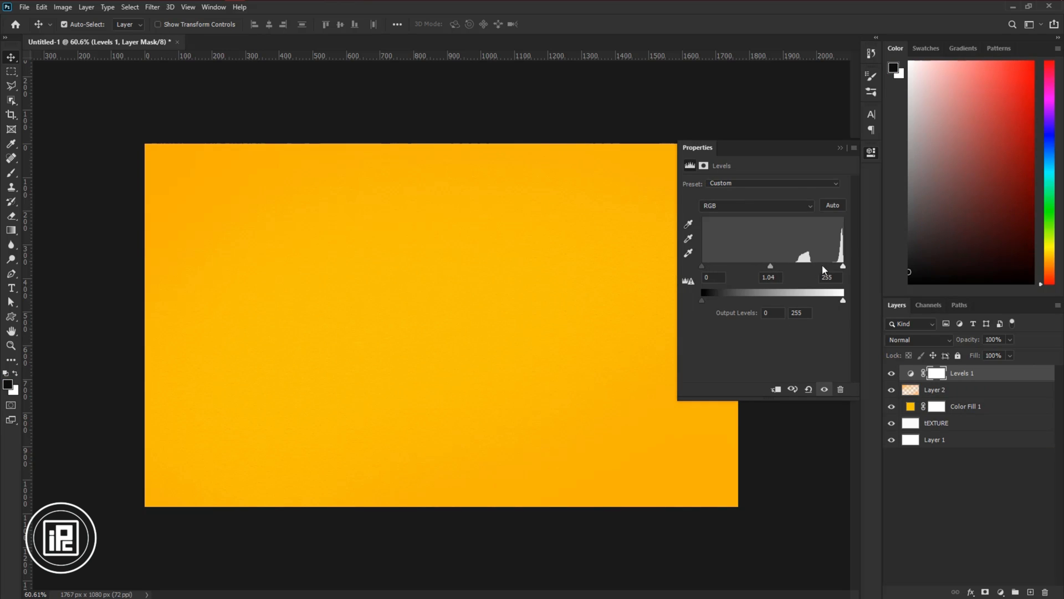
left_click_drag(843, 266, 838, 265)
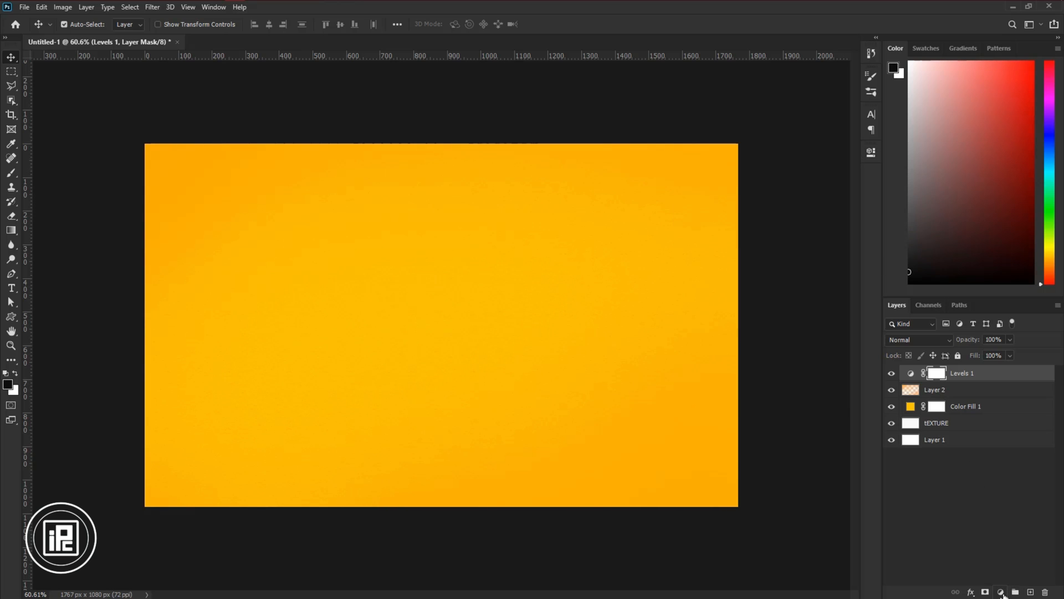
Add a second Levels with black input 34 and paint its mask centre black for a vignette
left_click(1000, 591)
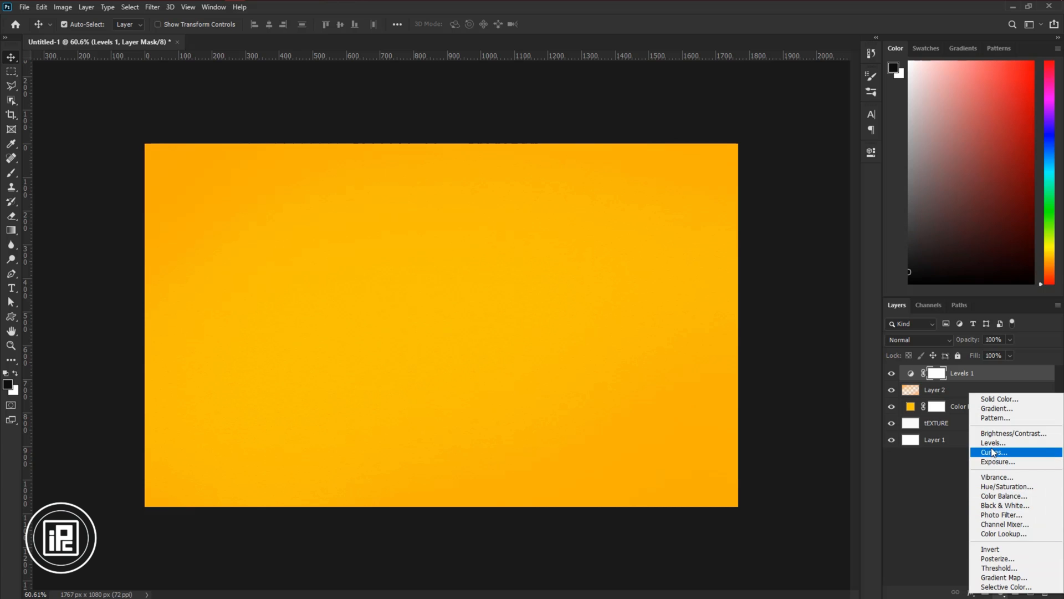
left_click(991, 442)
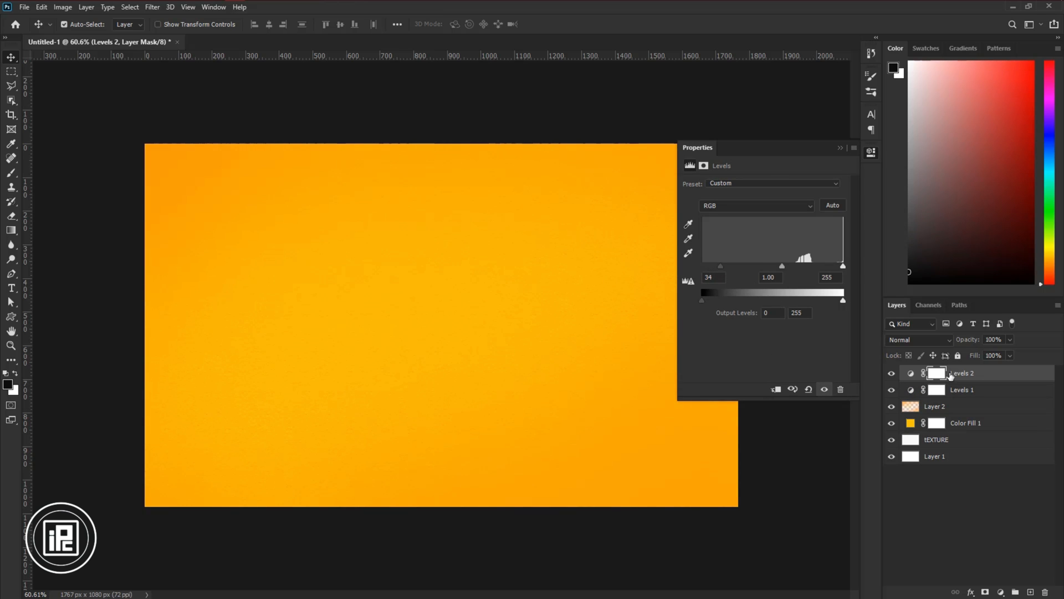
left_click(11, 175)
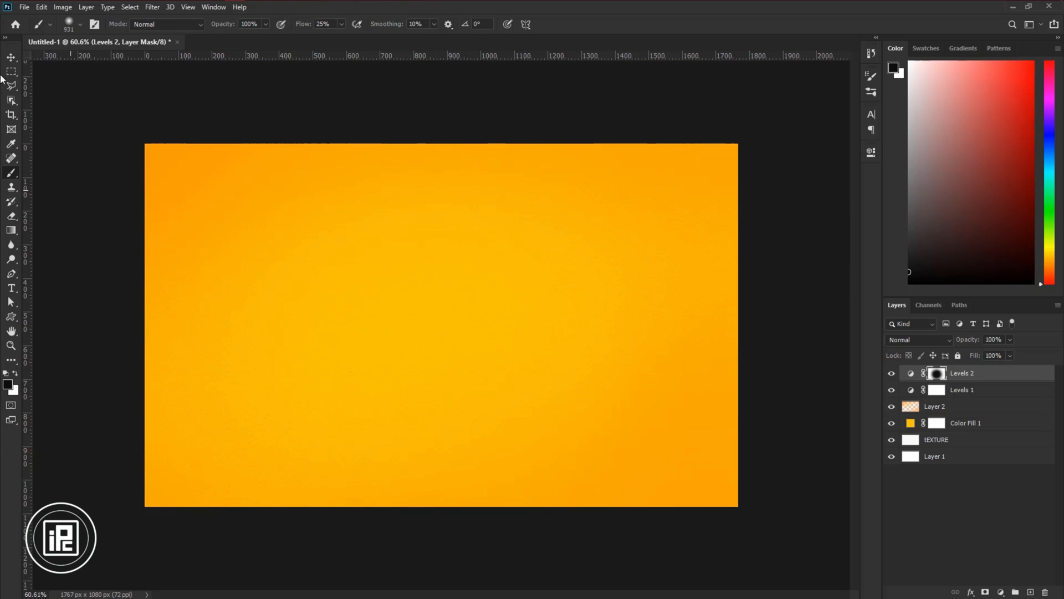
left_click(12, 58)
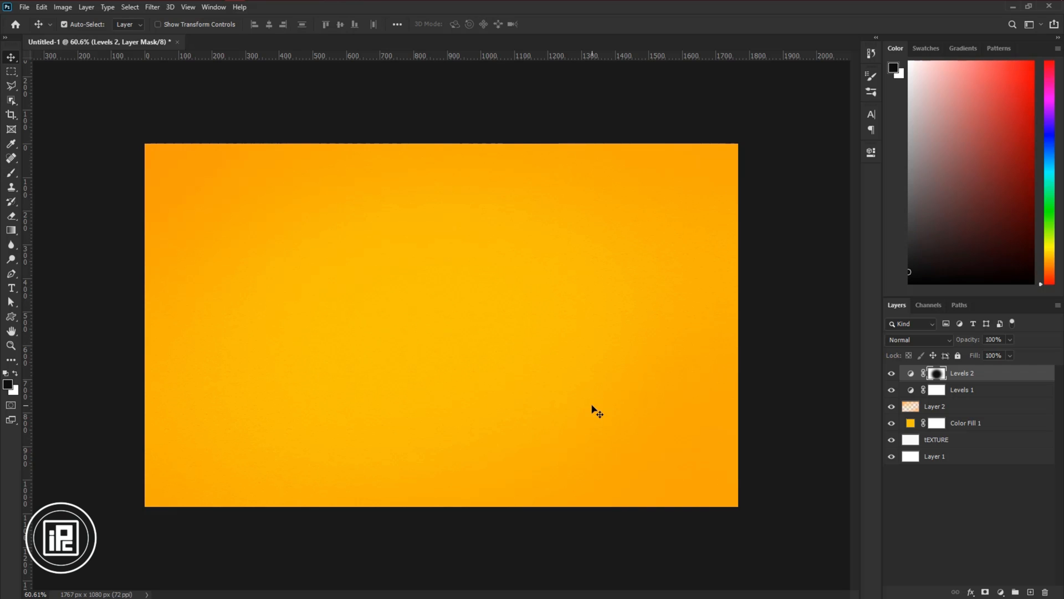
mouse_move(943, 462)
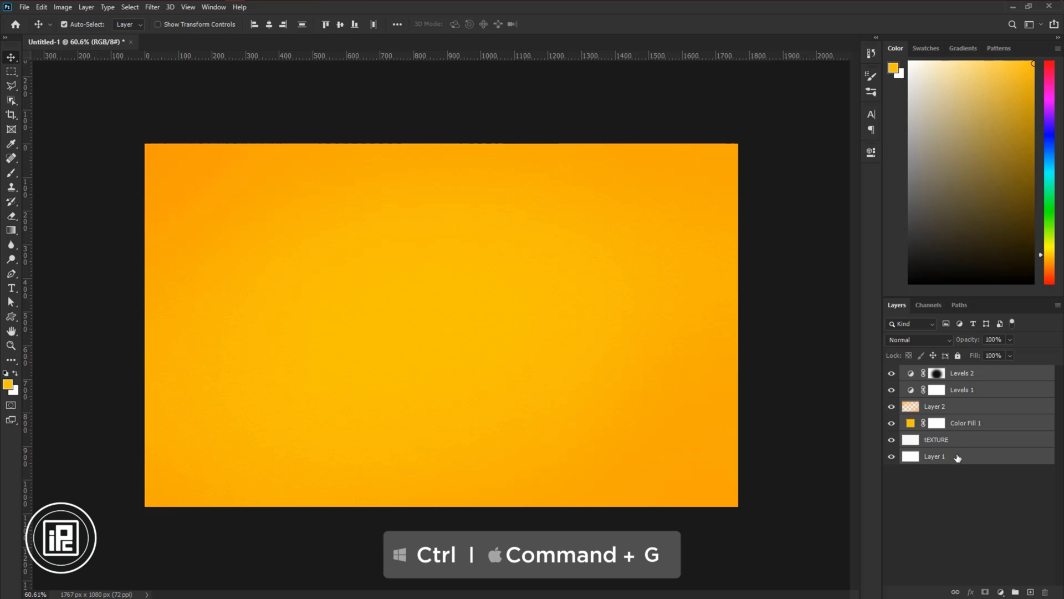
Group the selected layers with Ctrl+G and name the group 'Background'
key("ctrl+g")
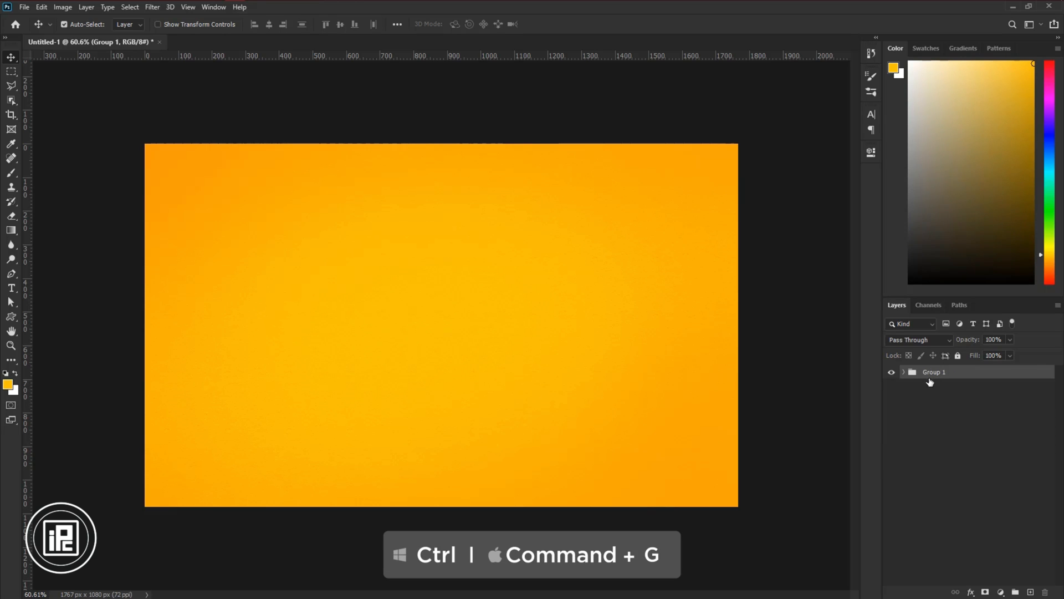
double_click(934, 372)
type("Background")
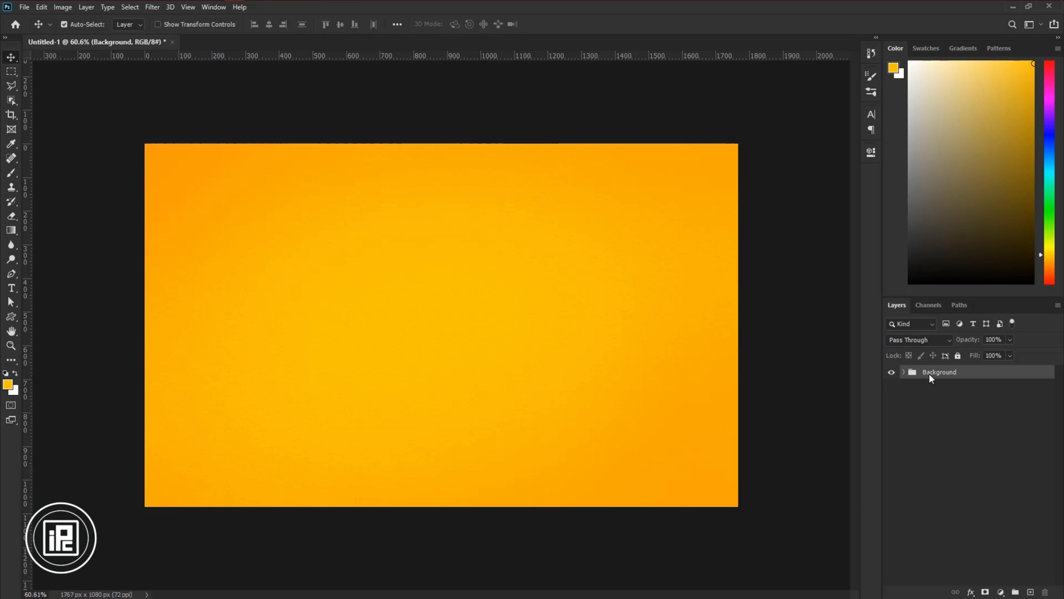
left_click(957, 355)
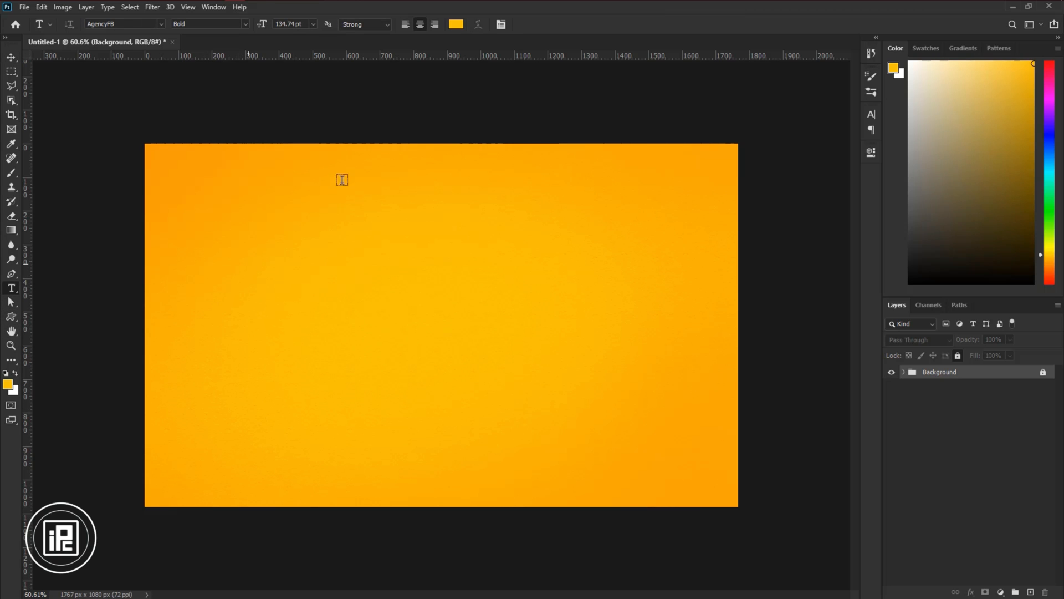
Add white bold Agency FB text reading '3D' near the canvas centre
left_click(871, 115)
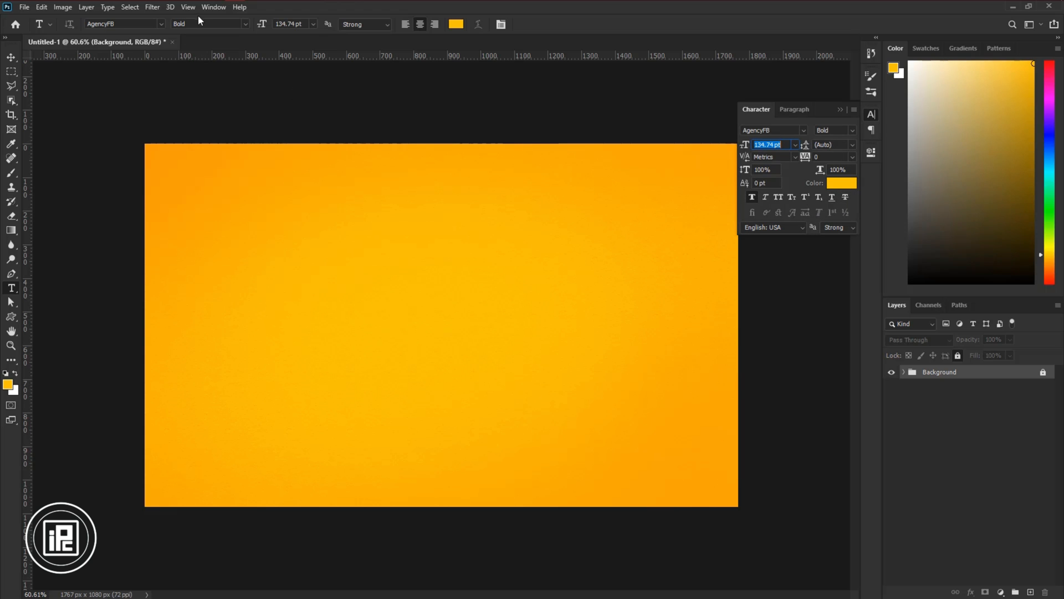
left_click(213, 6)
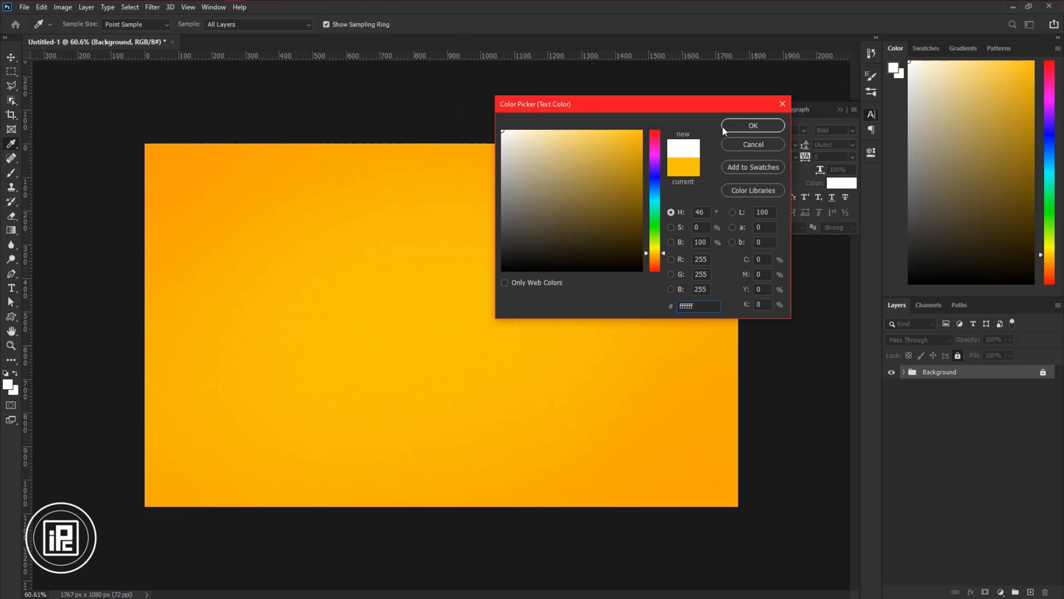
left_click(752, 126)
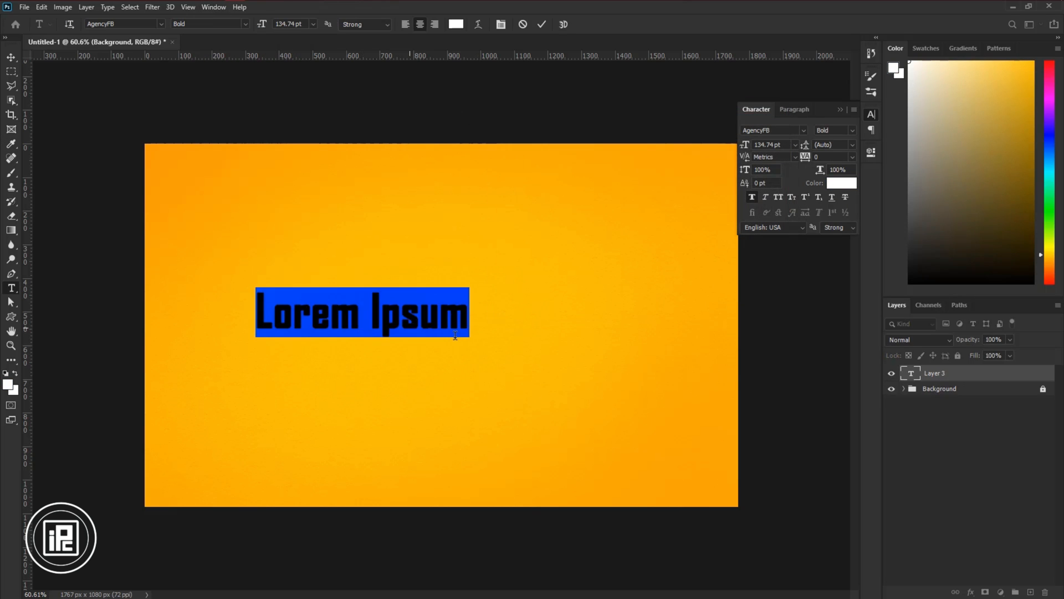
left_click_drag(362, 312, 432, 311)
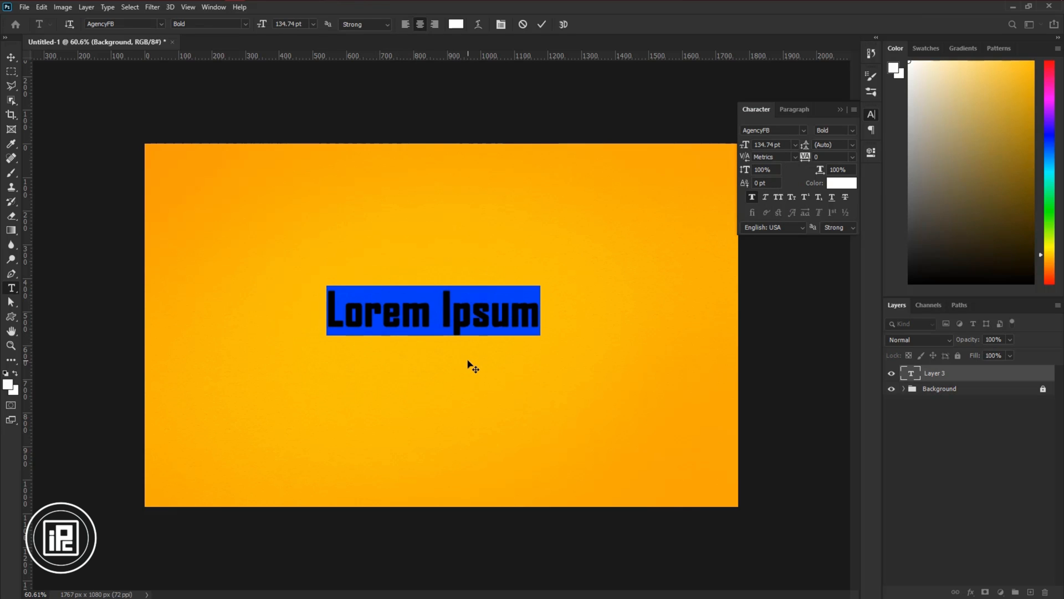
type("3D")
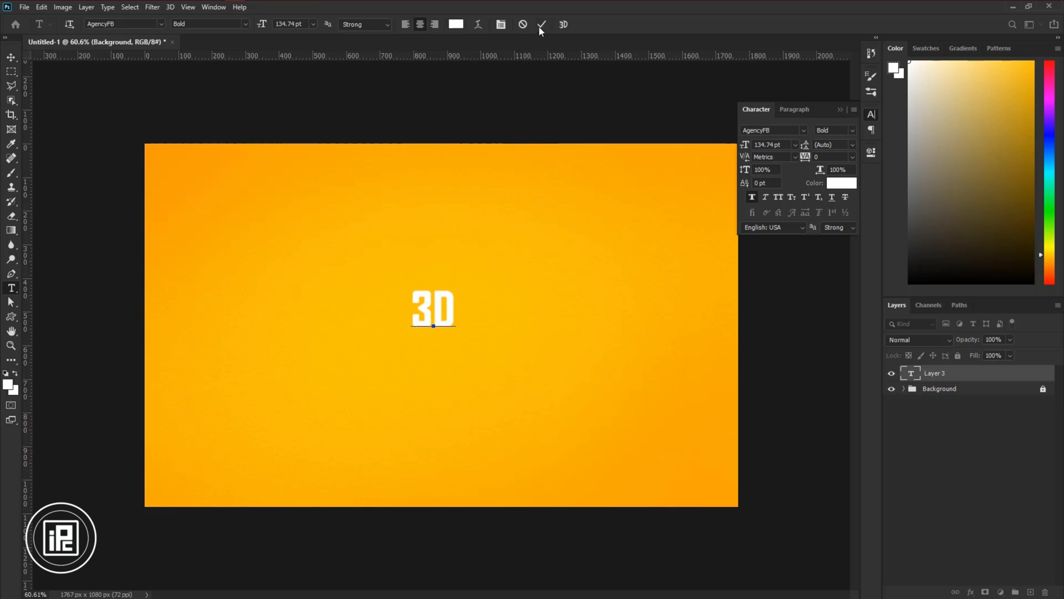
Scale the 3D text up to fill more canvas and set its font to Gotham Bold
left_click(541, 25)
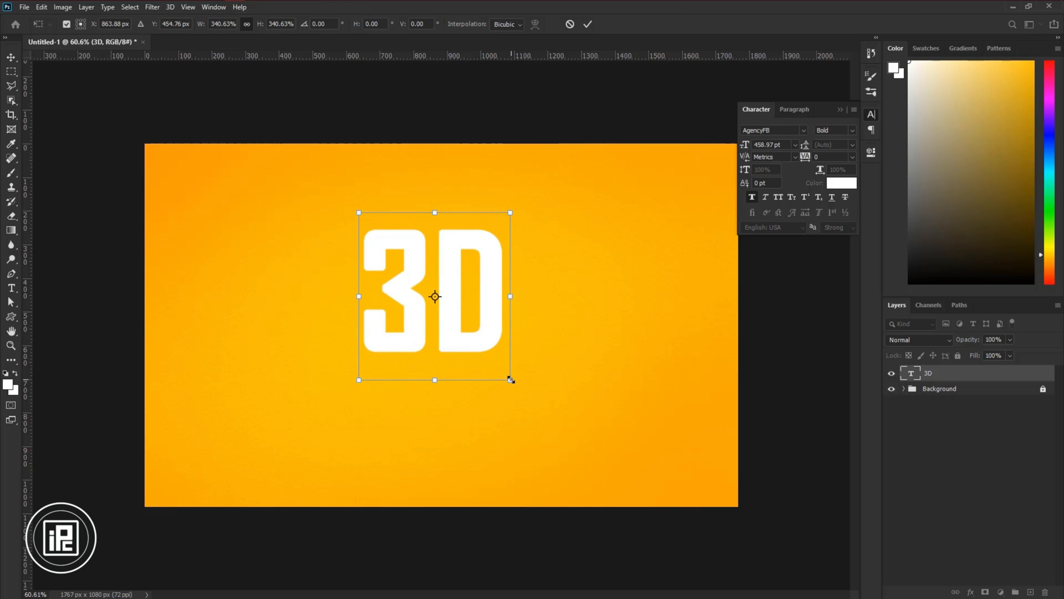
left_click_drag(511, 379, 583, 453)
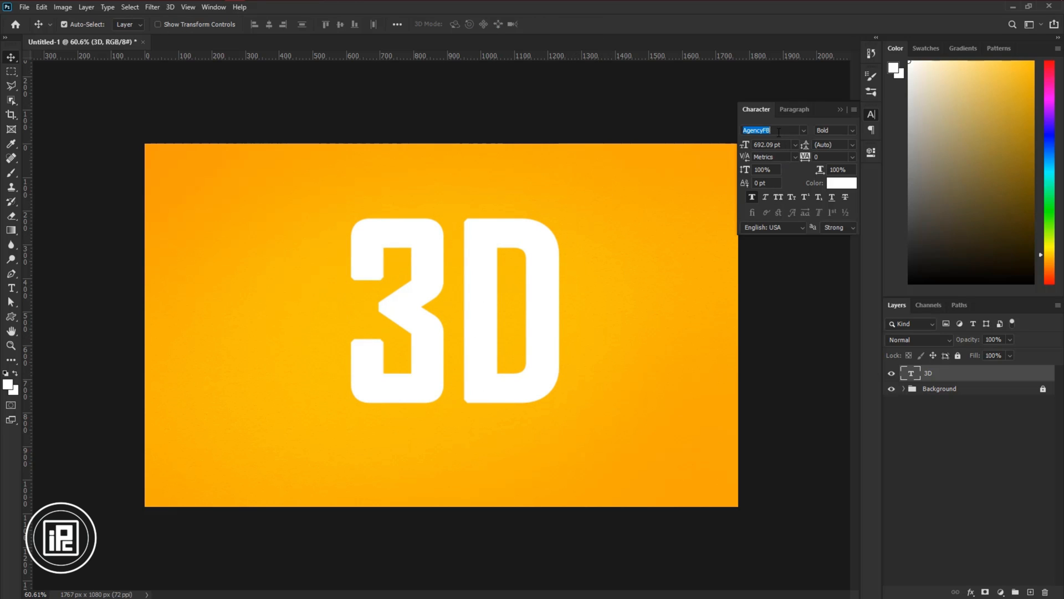
left_click(803, 129)
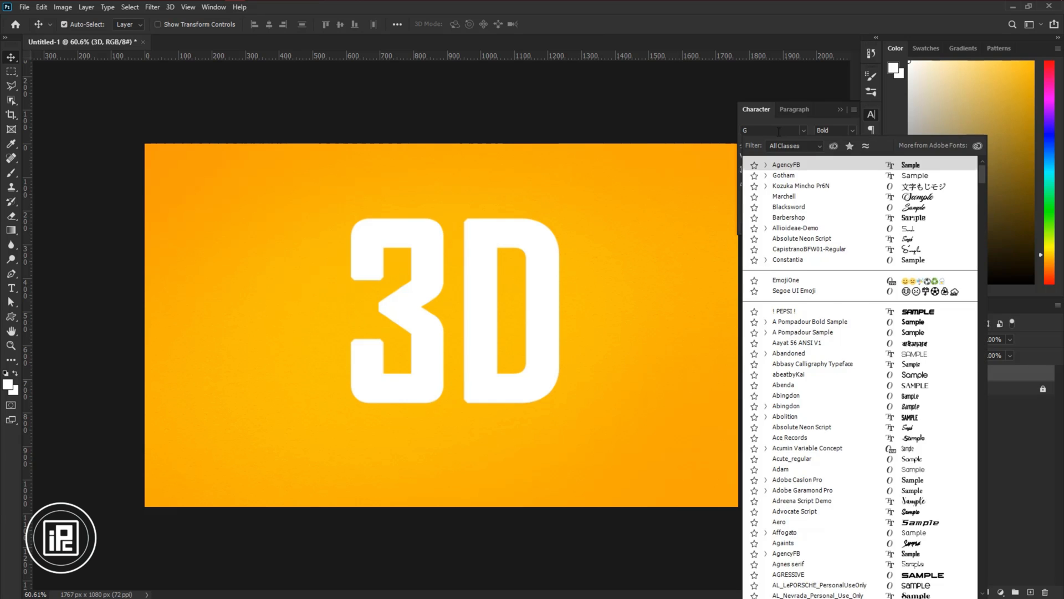
type("Gotham")
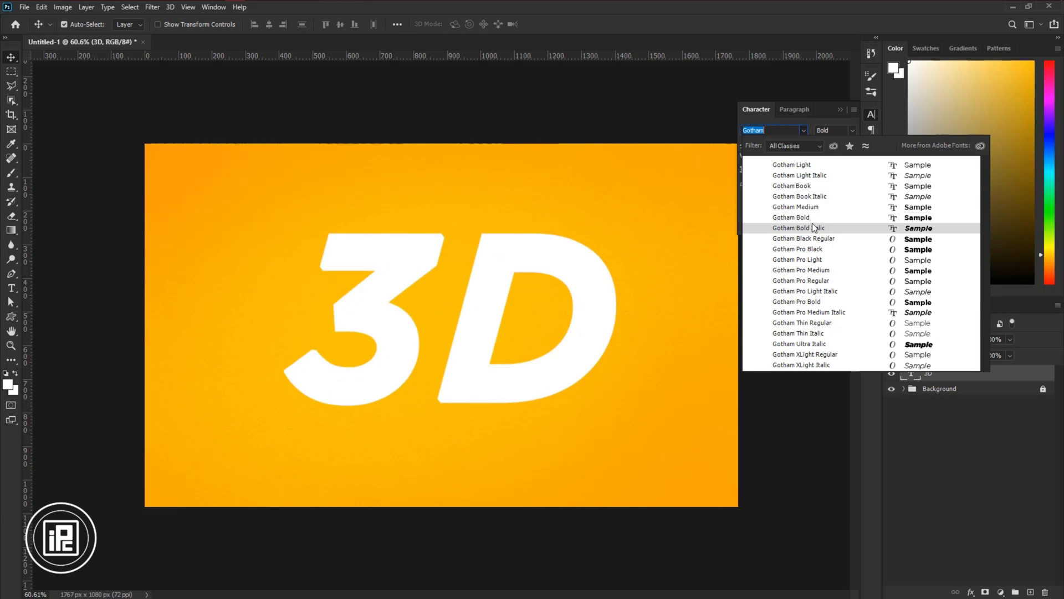
left_click(789, 217)
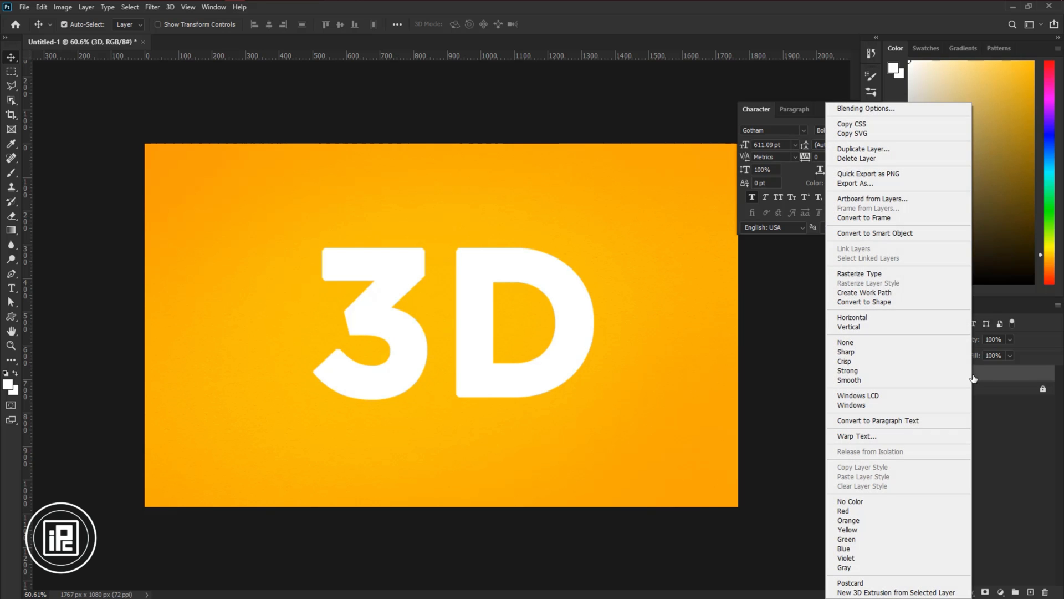
Convert the 3D text layer to a smart object and bring up its layer style settings
left_click(874, 233)
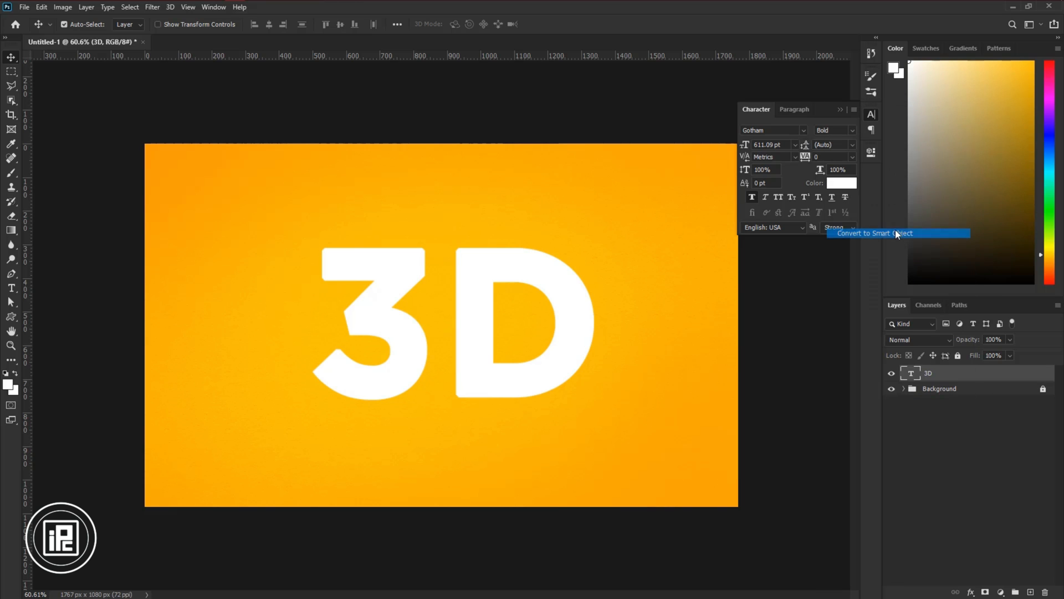
left_click(874, 233)
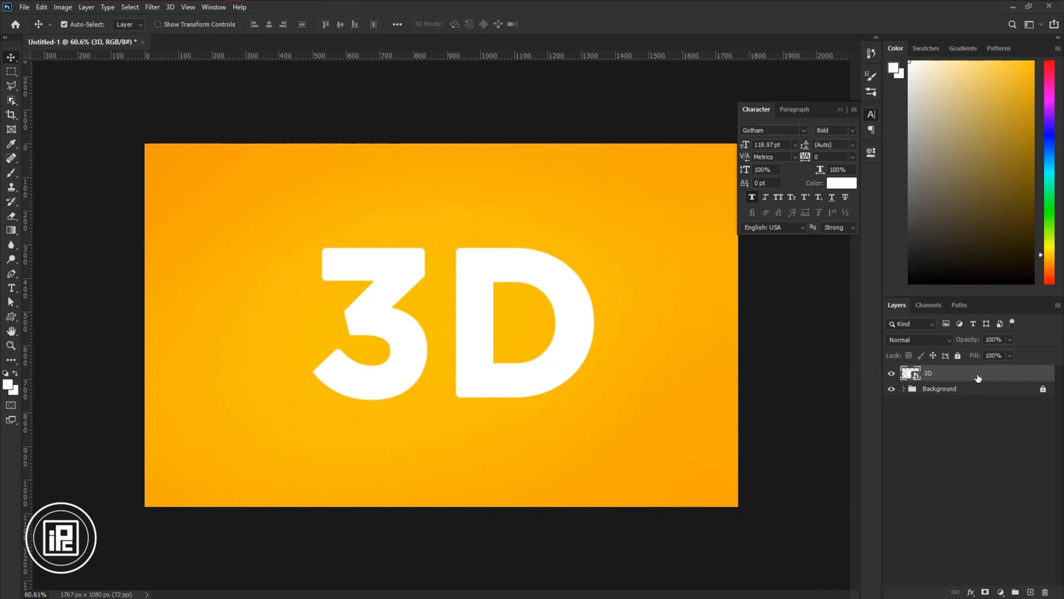
double_click(950, 372)
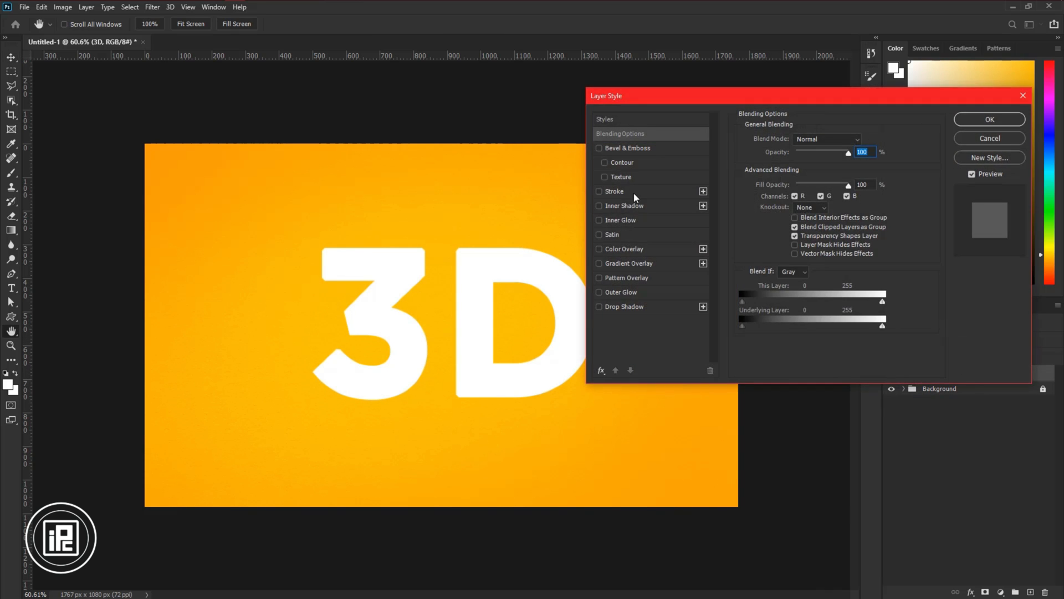
left_click(988, 138)
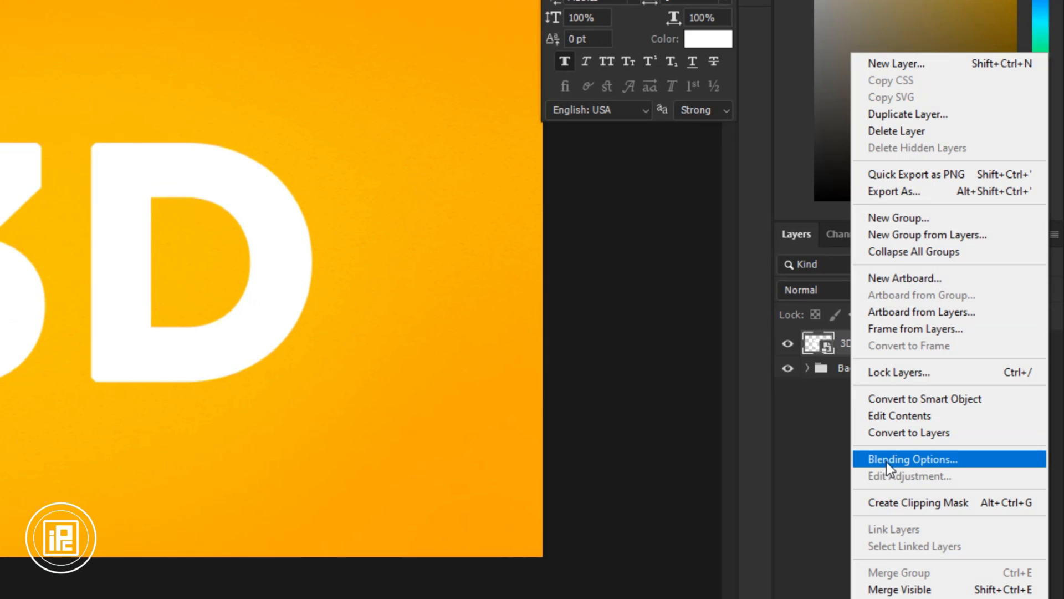
left_click(911, 459)
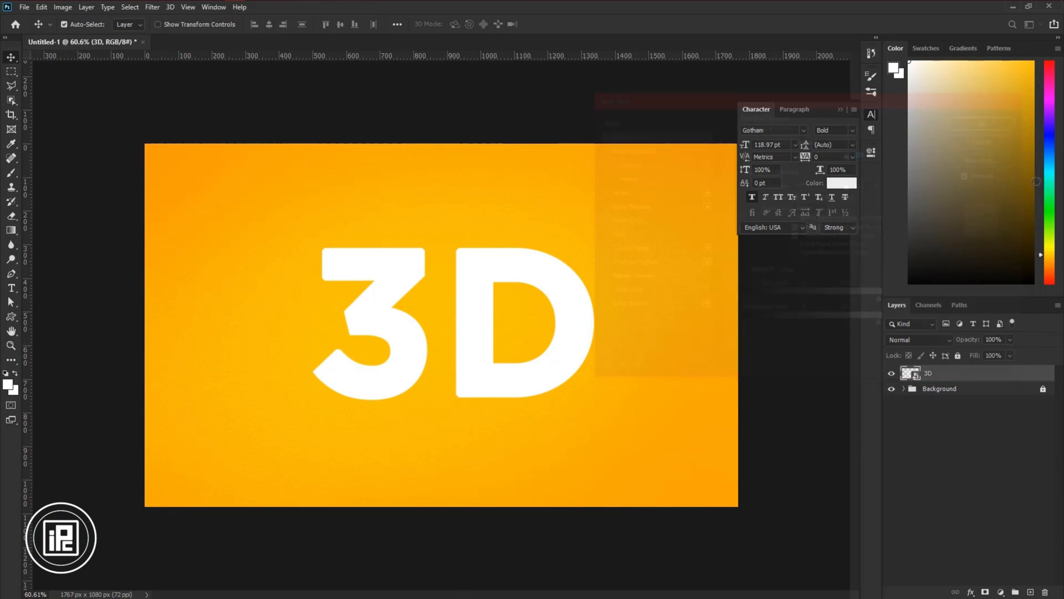
left_click(970, 592)
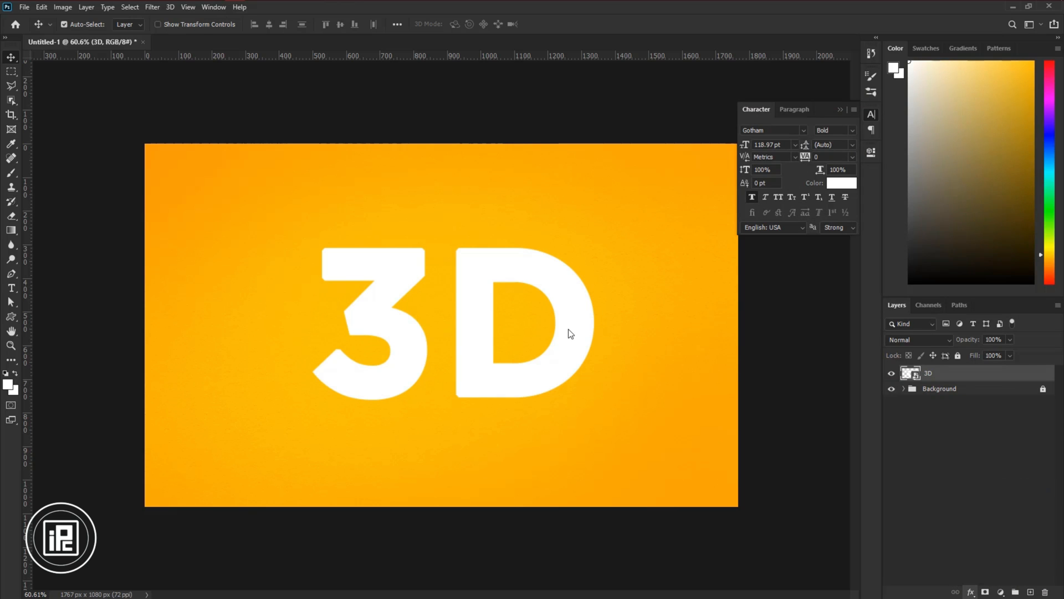
double_click(927, 372)
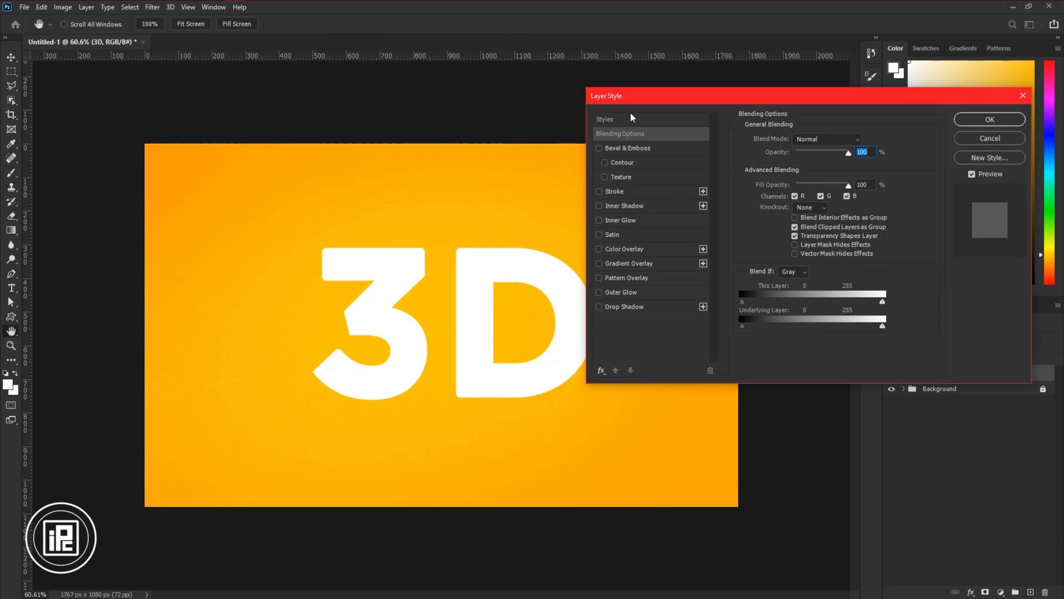
left_click_drag(624, 95, 643, 99)
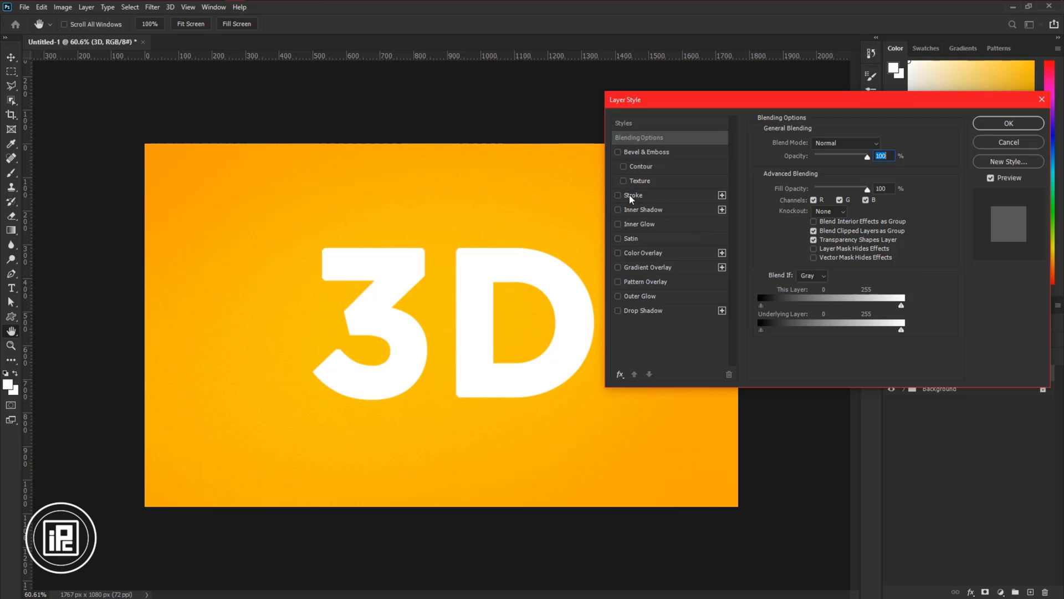
Give the 3D text a 14 px white inside stroke and enable a gradient overlay
left_click(618, 196)
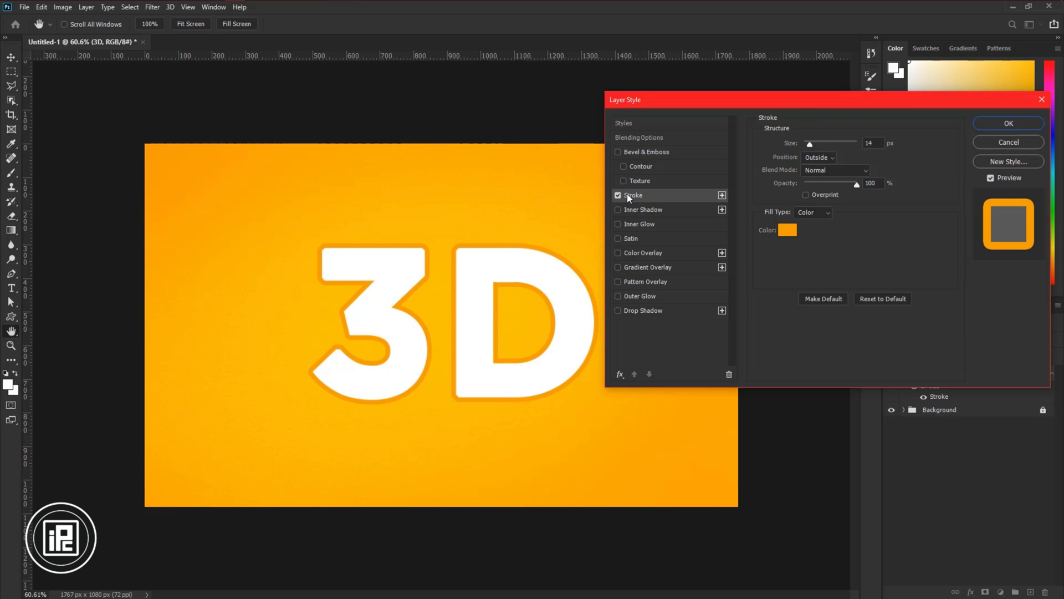
mouse_move(819, 189)
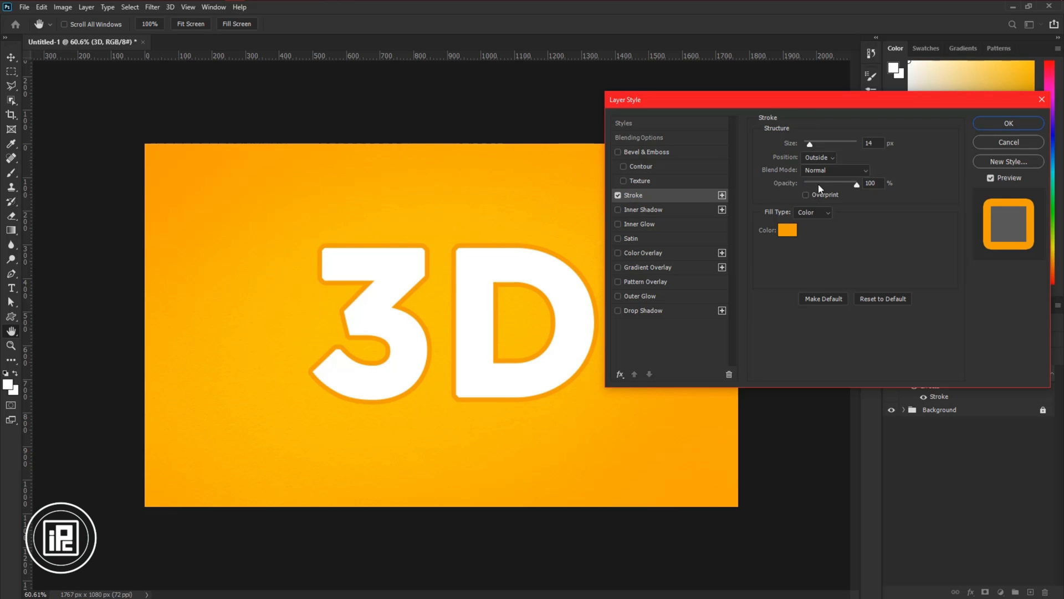
left_click(787, 230)
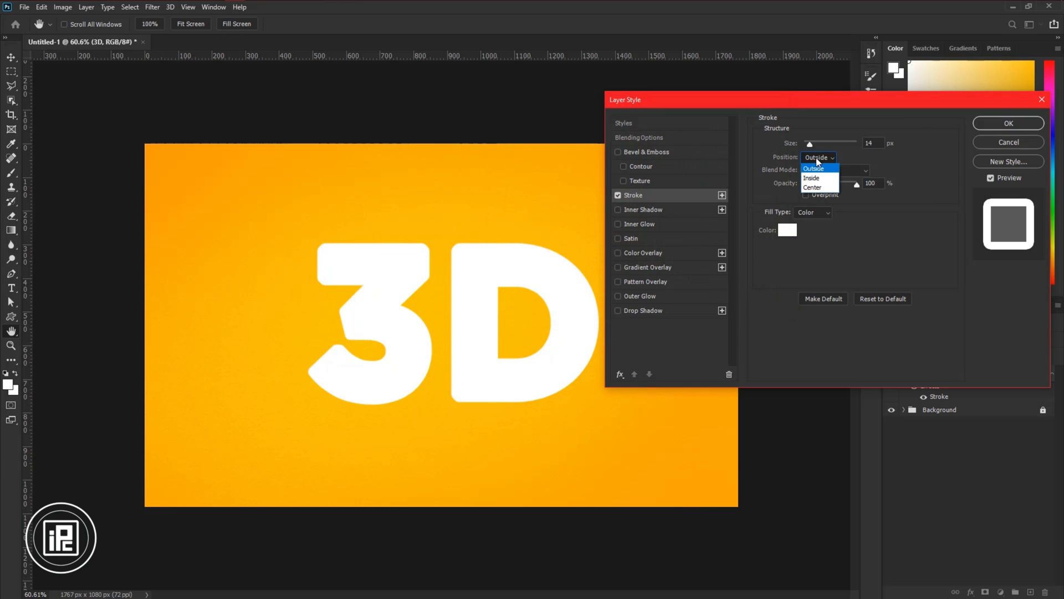
left_click(812, 178)
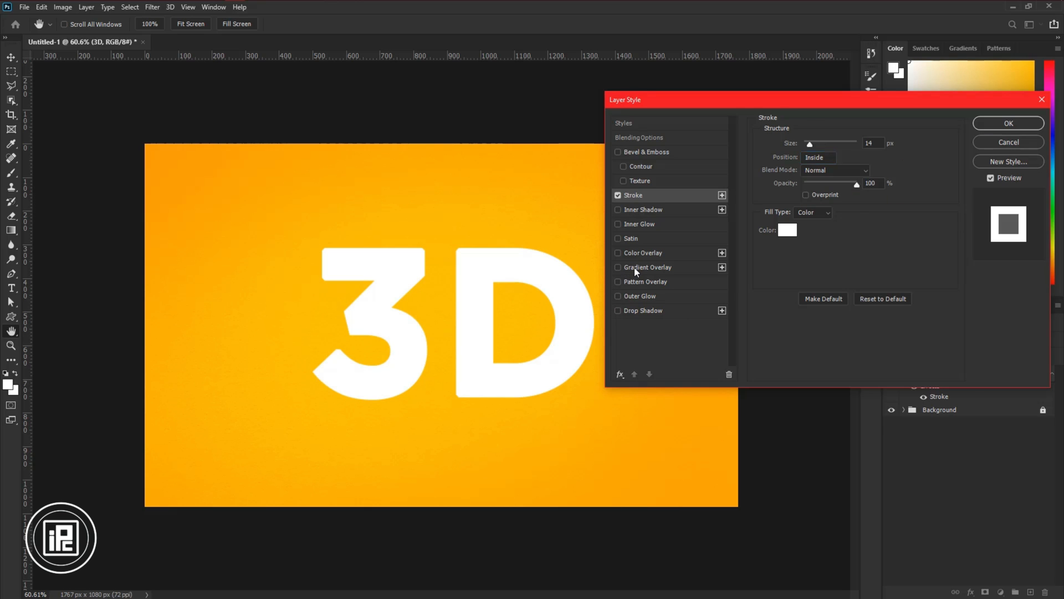
left_click(645, 267)
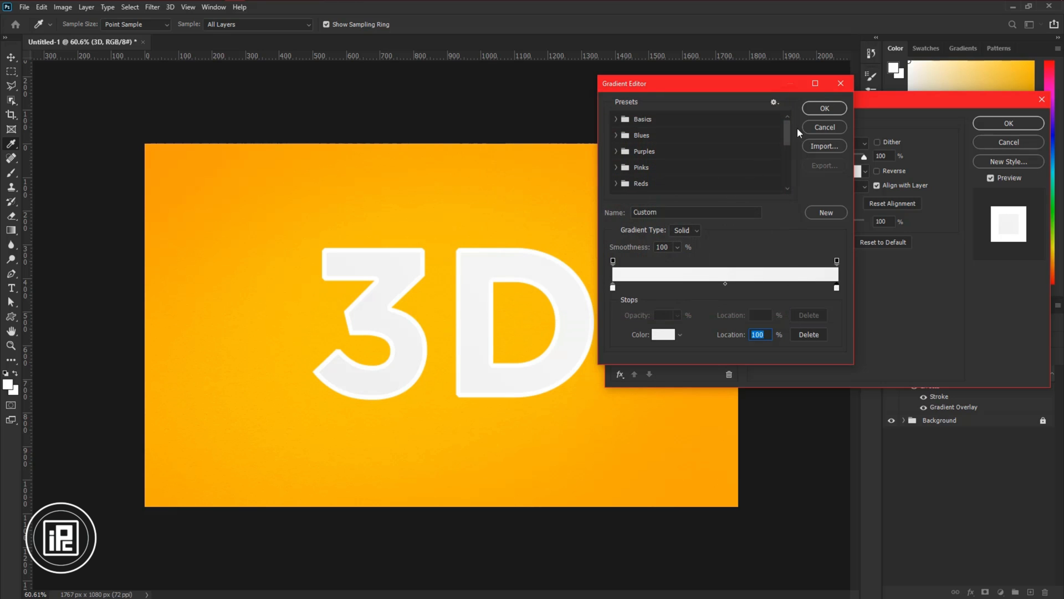
Add an Inner Bevel emboss and an inner shadow with reduced spread to the 3D text
left_click(823, 108)
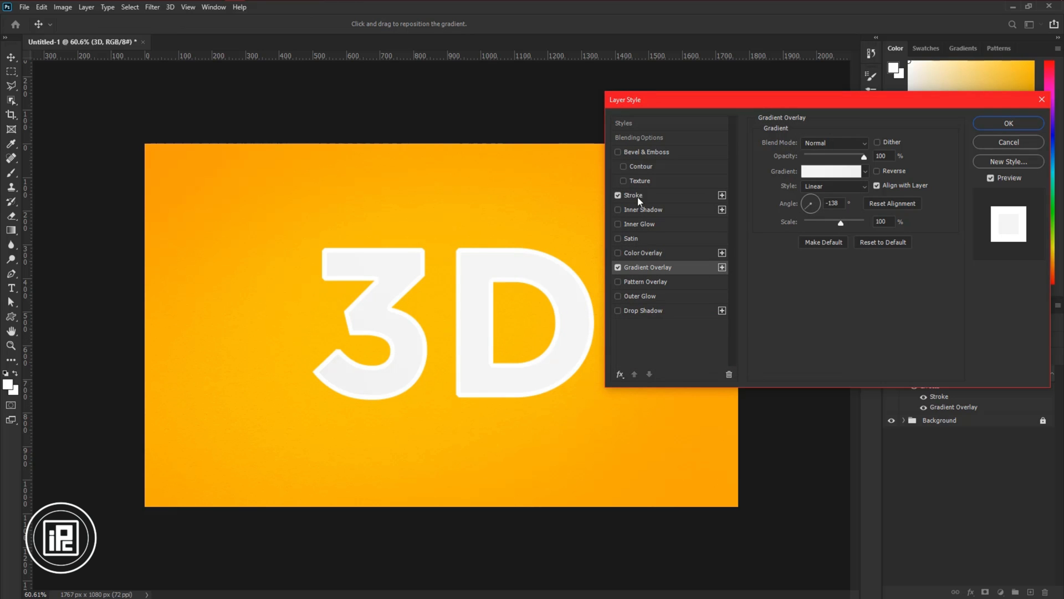
left_click(617, 151)
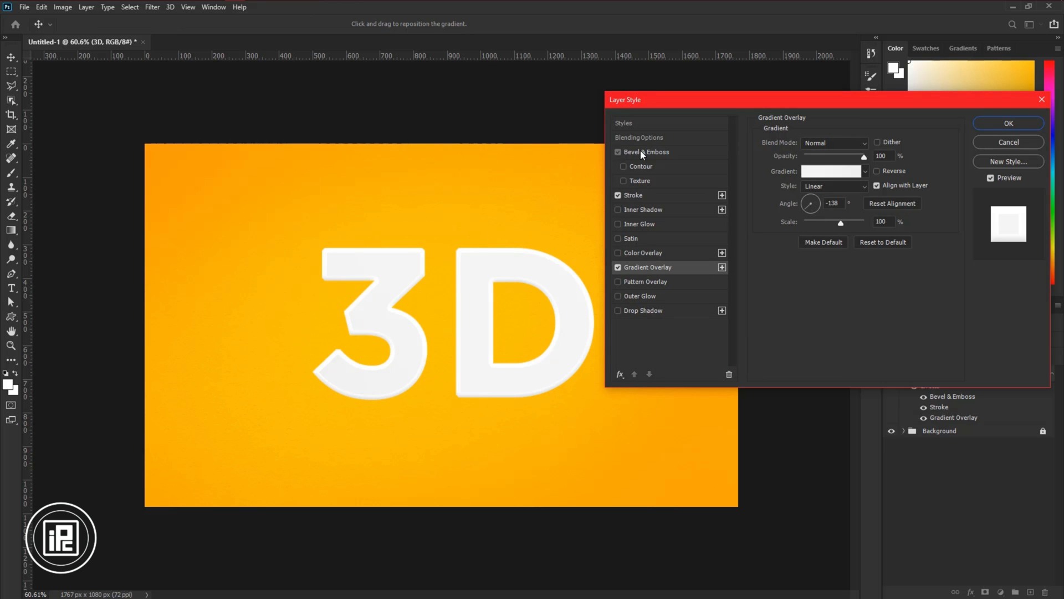
left_click(644, 151)
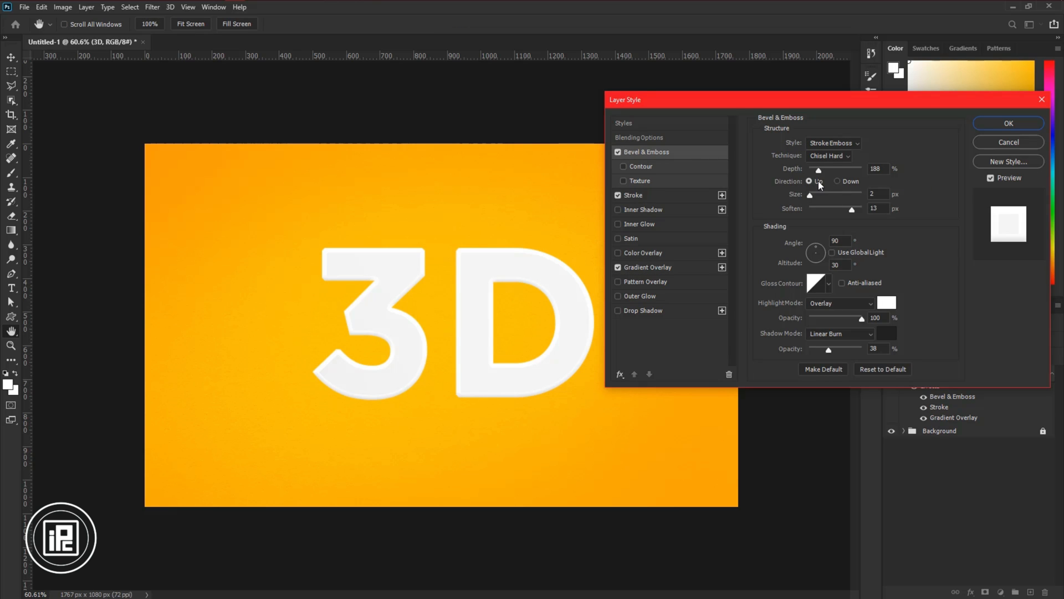
left_click(833, 142)
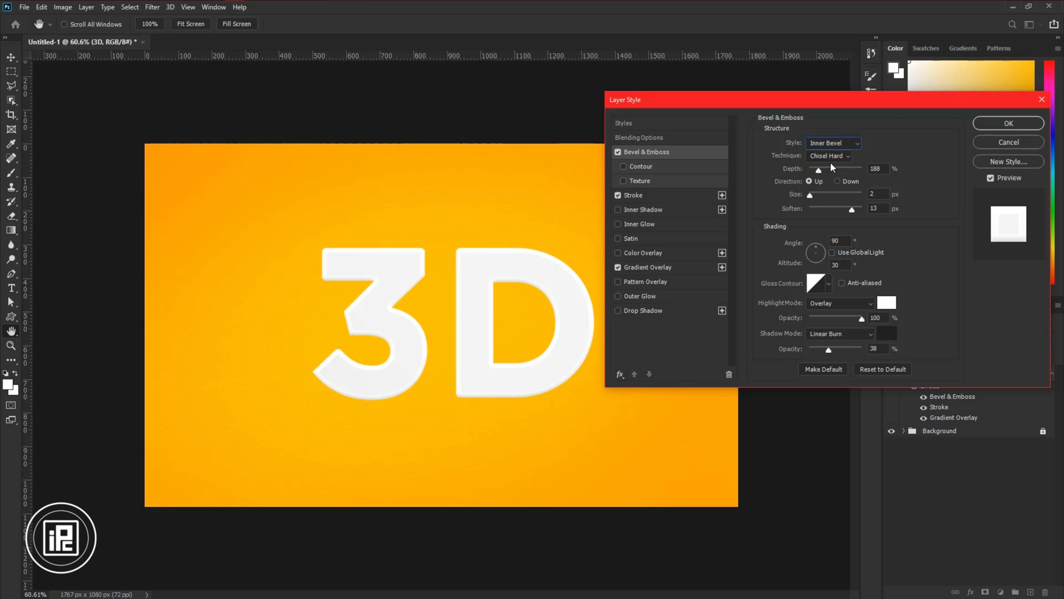
mouse_move(873, 361)
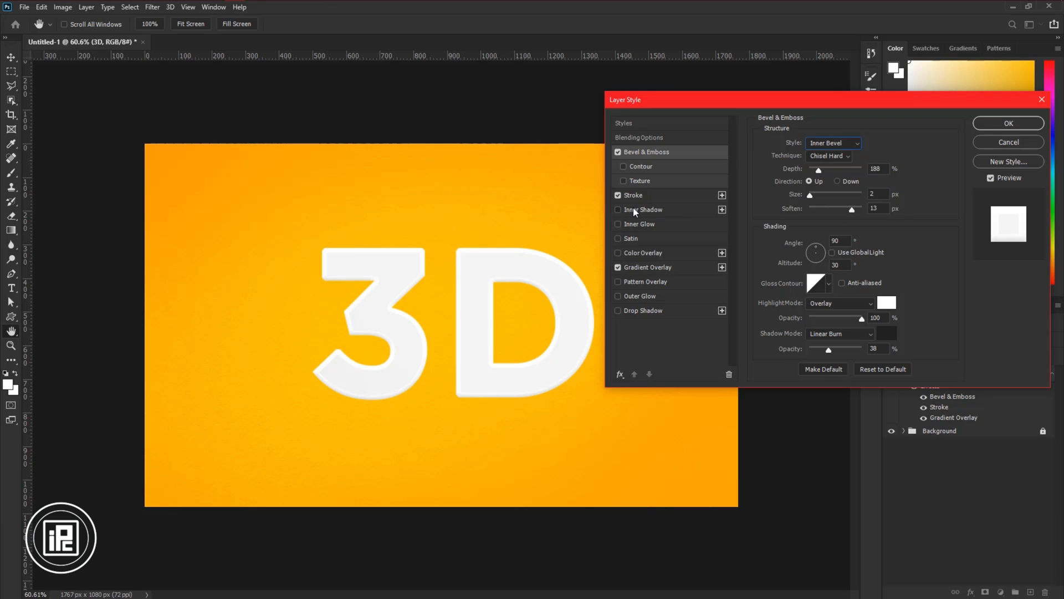
left_click(623, 208)
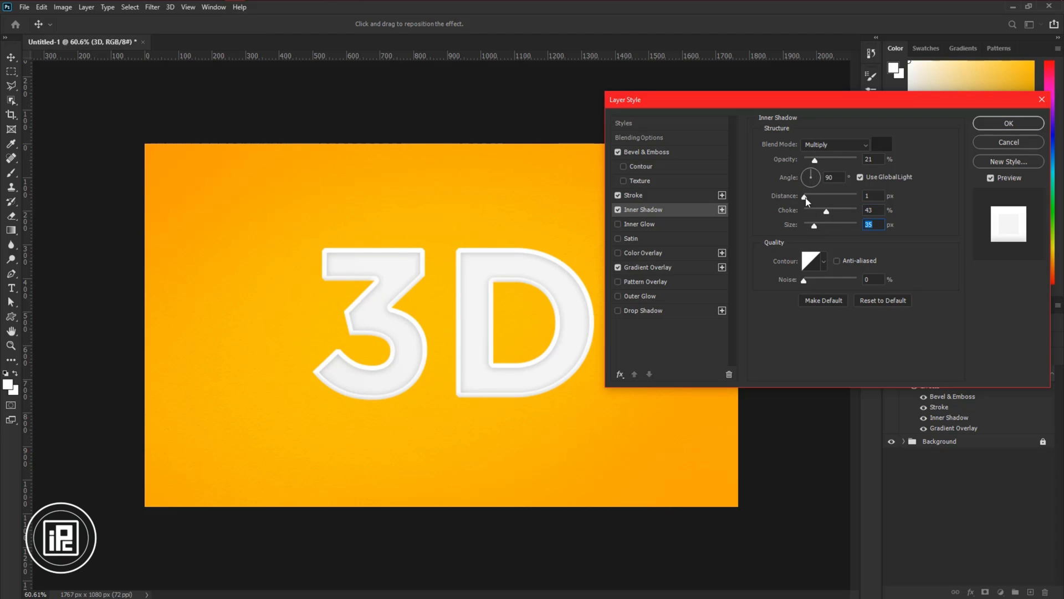
left_click_drag(826, 211, 813, 211)
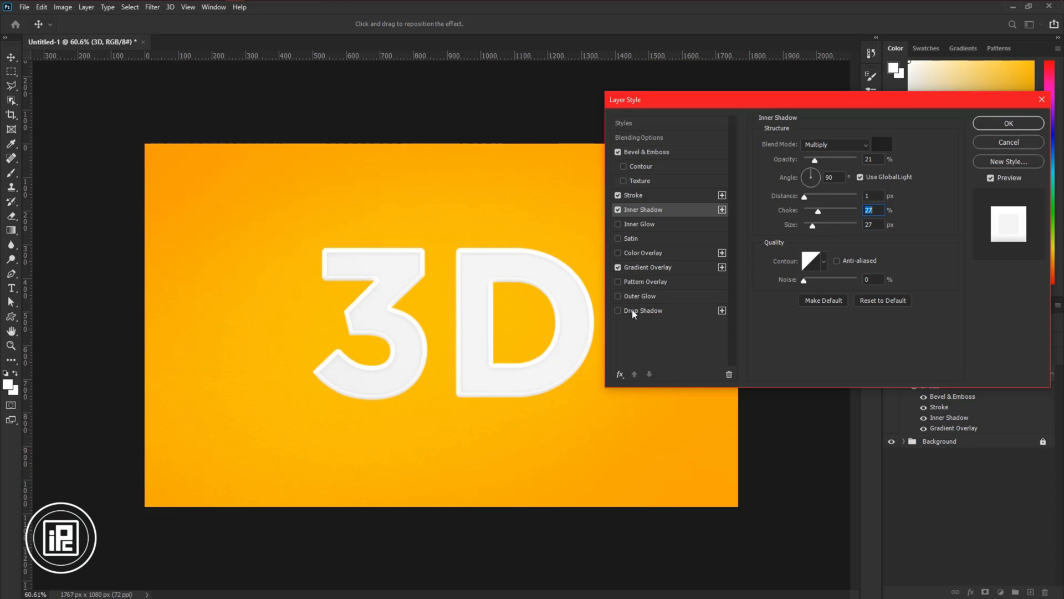
Add a Linear Burn drop shadow at 13% opacity, distance 2, spread 2, size 13 and apply the style
left_click(618, 310)
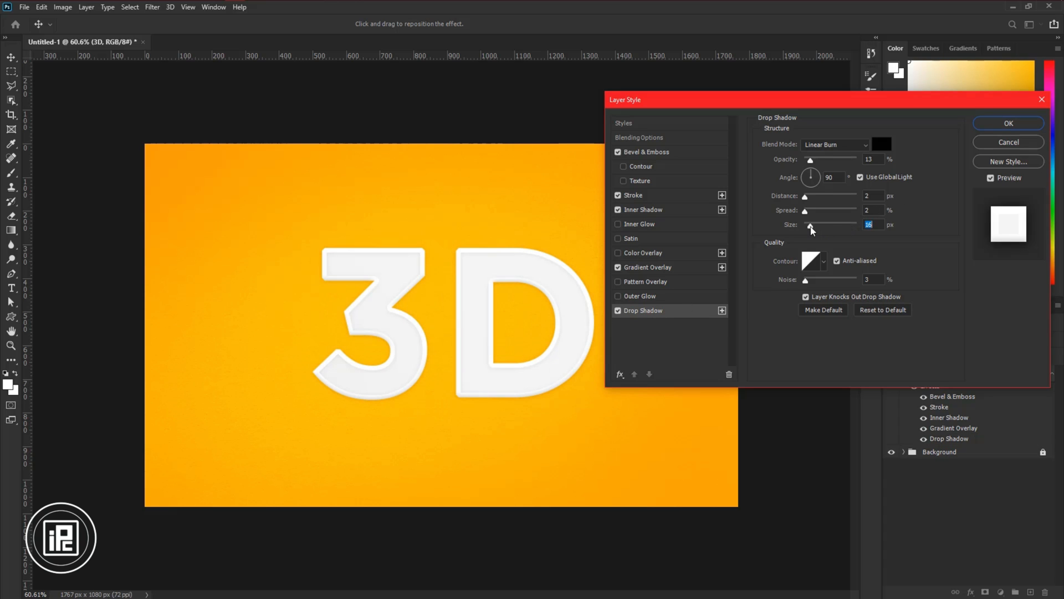
left_click_drag(813, 224, 806, 224)
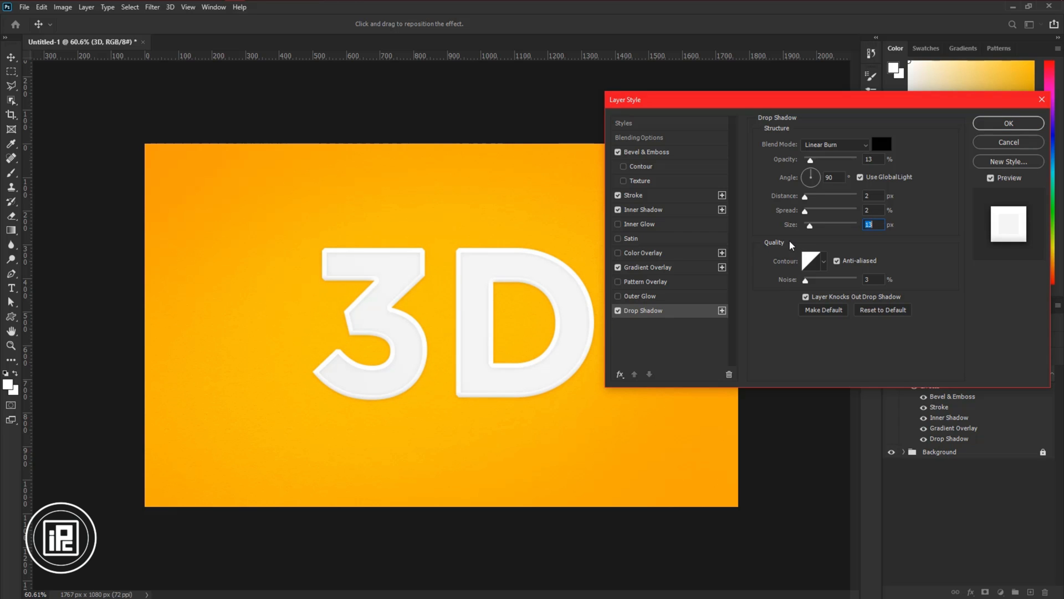
left_click(1008, 123)
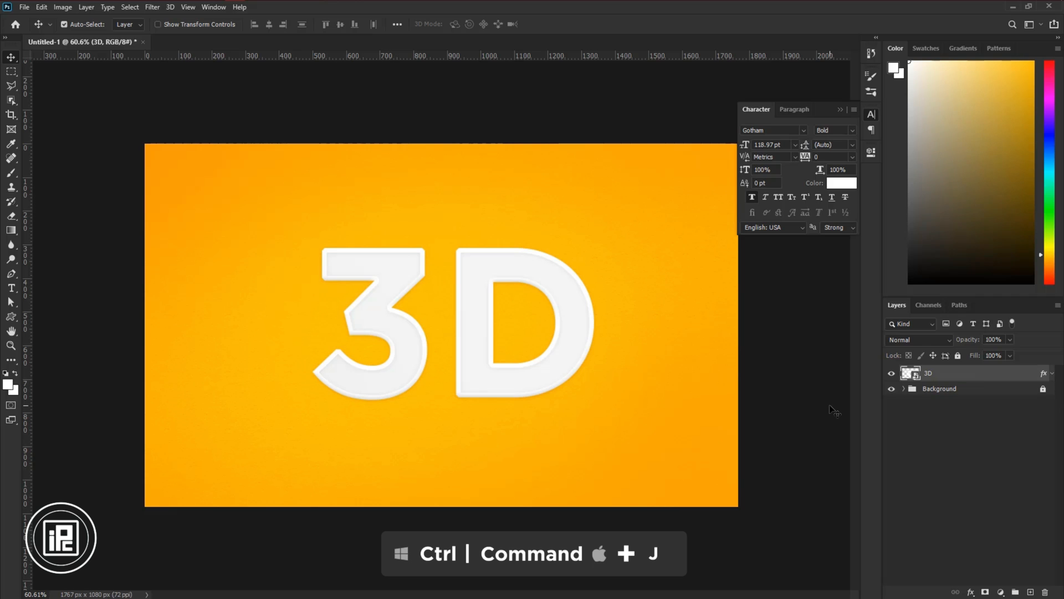
Duplicate the 3D text and give the copy an orange outside stroke
key("ctrl+j")
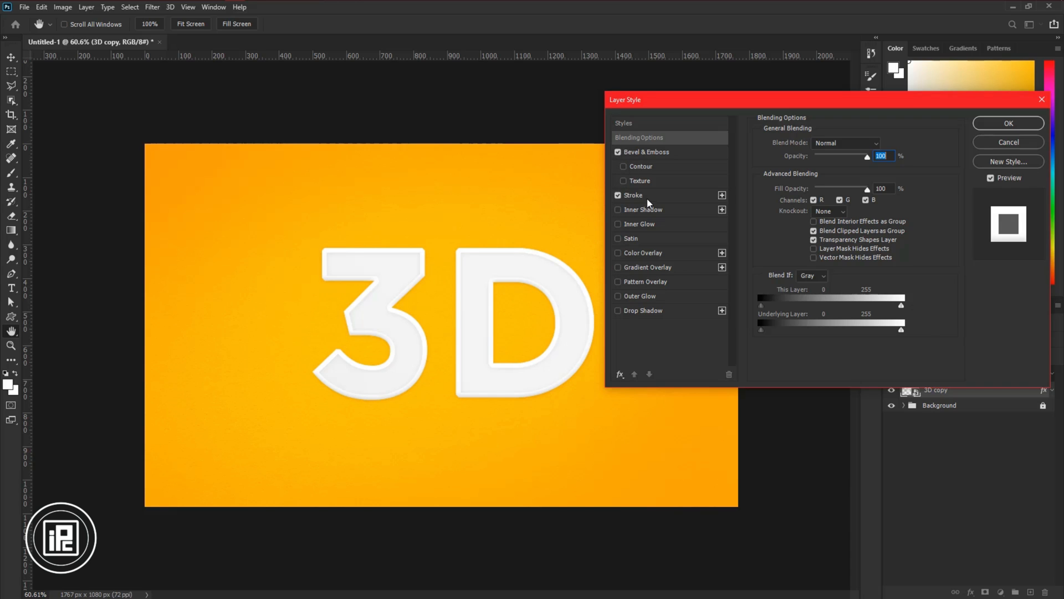
left_click(633, 196)
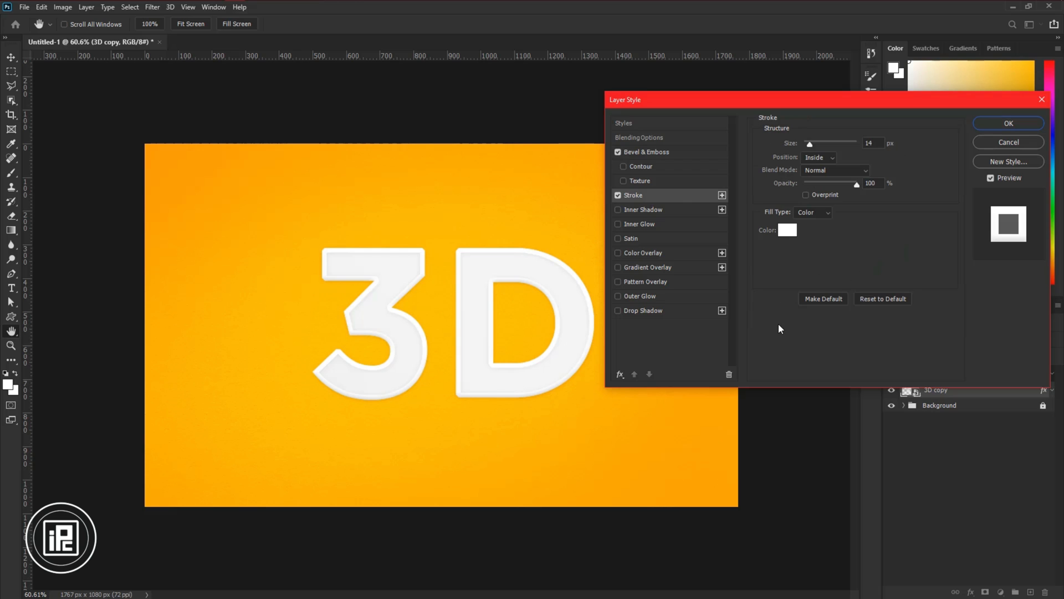
left_click(818, 157)
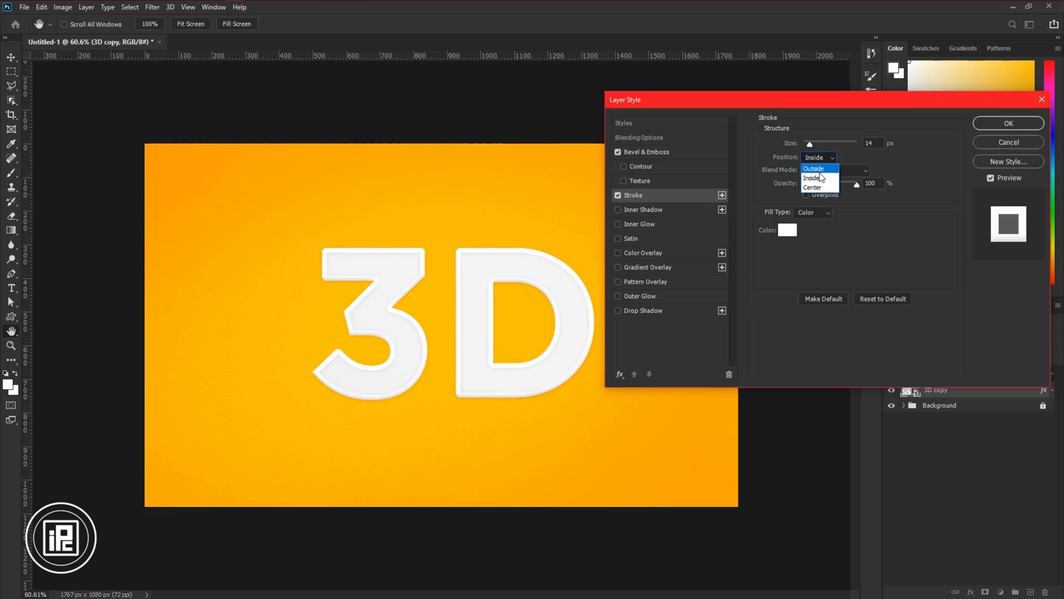
left_click(787, 229)
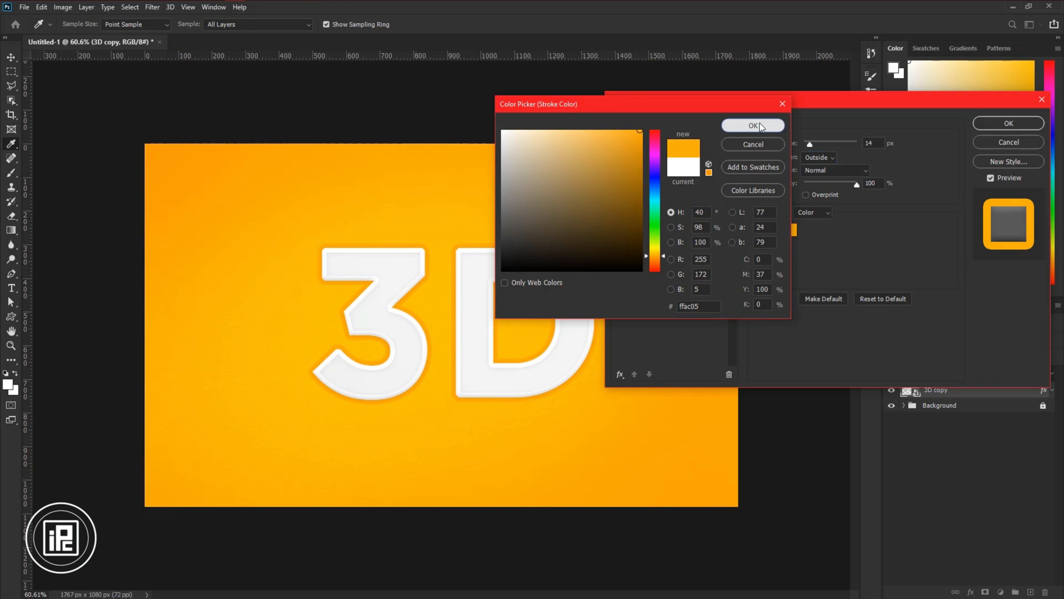
left_click(752, 126)
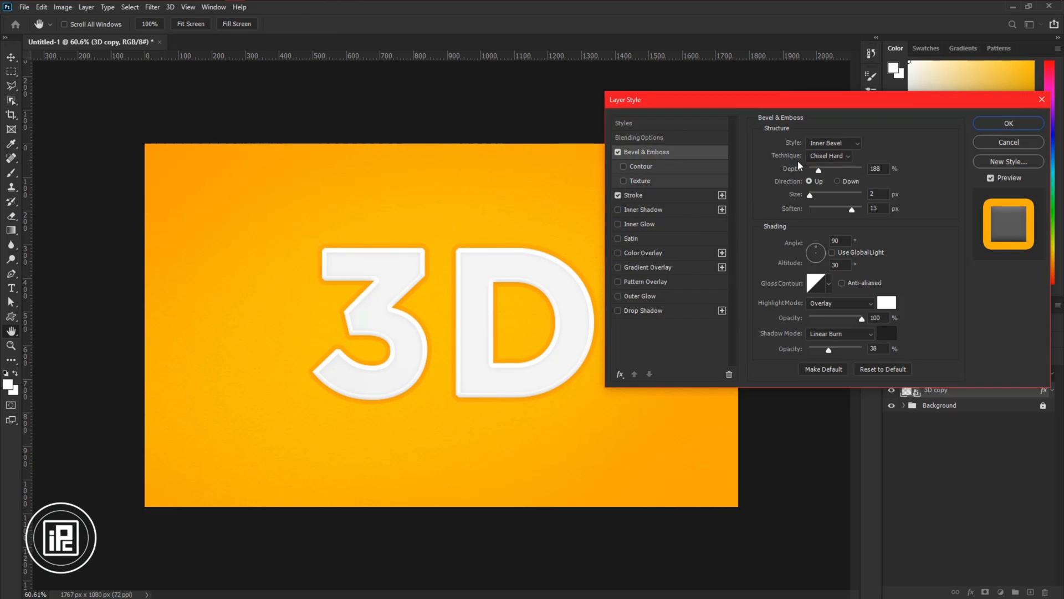
Set the copy's Bevel & Emboss to Stroke Emboss facing Down and apply the style
left_click(834, 142)
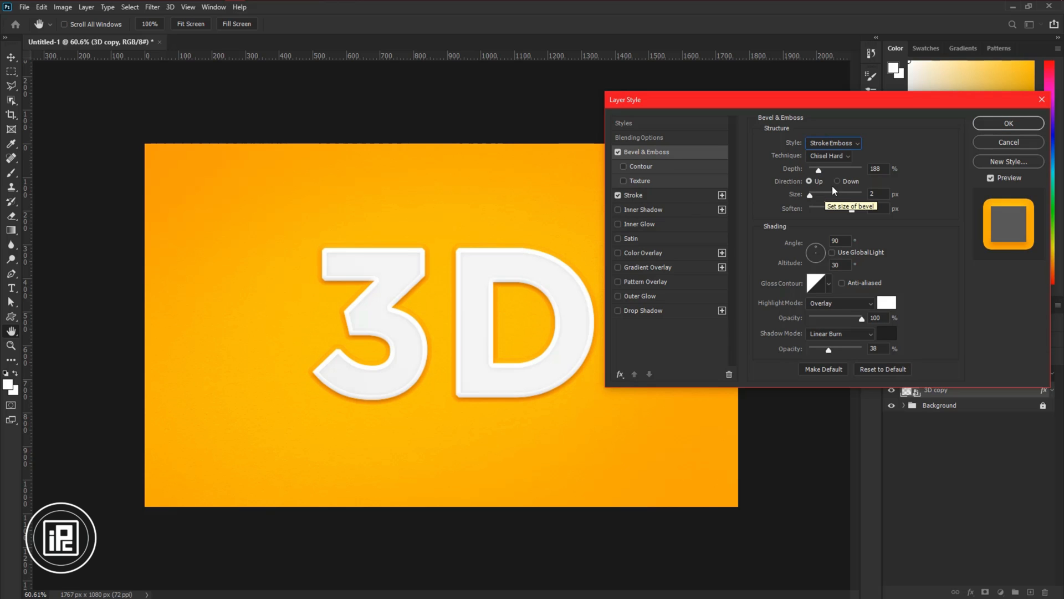
left_click(837, 181)
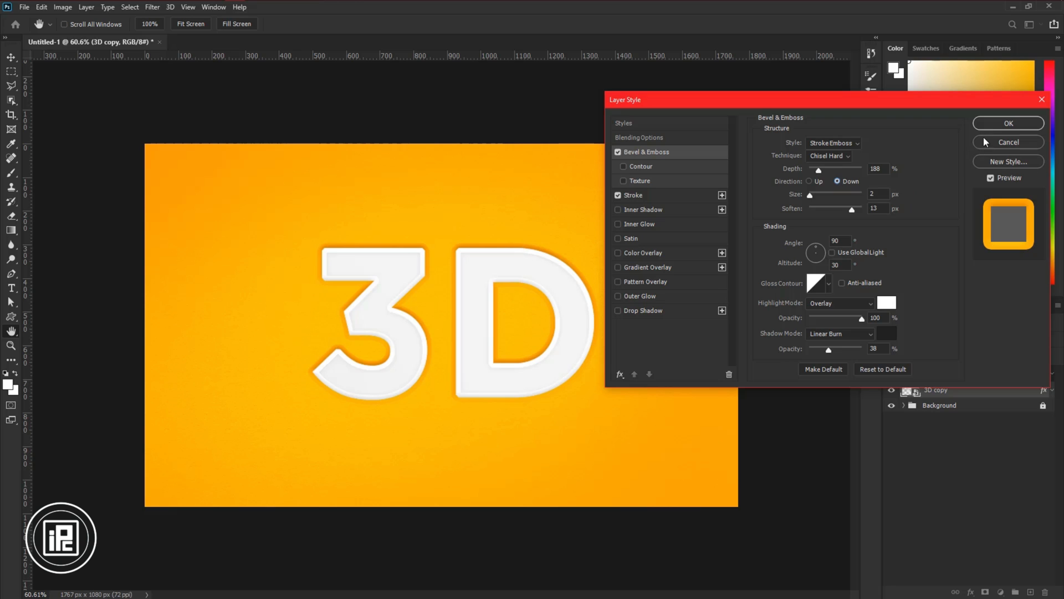
left_click(1008, 123)
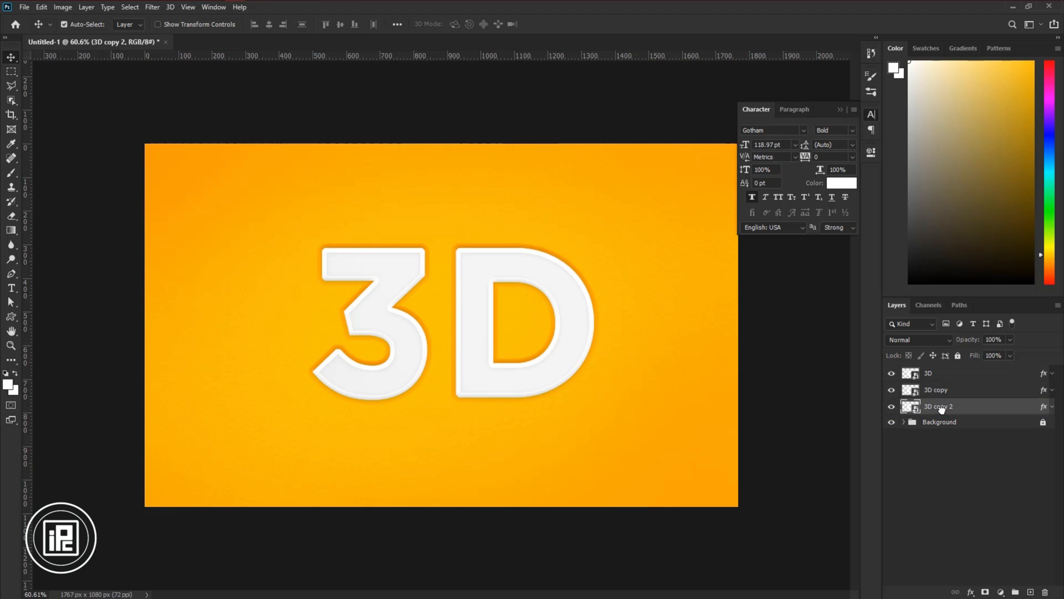
mouse_move(974, 419)
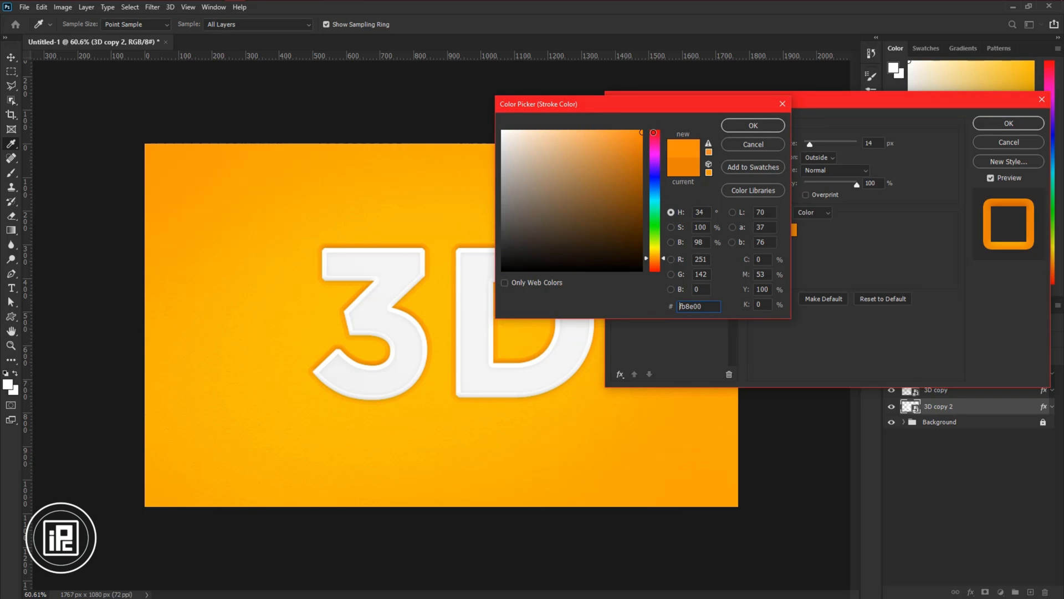
Give the second text copy a different orange stroke colour and apply the layer style
left_click(654, 258)
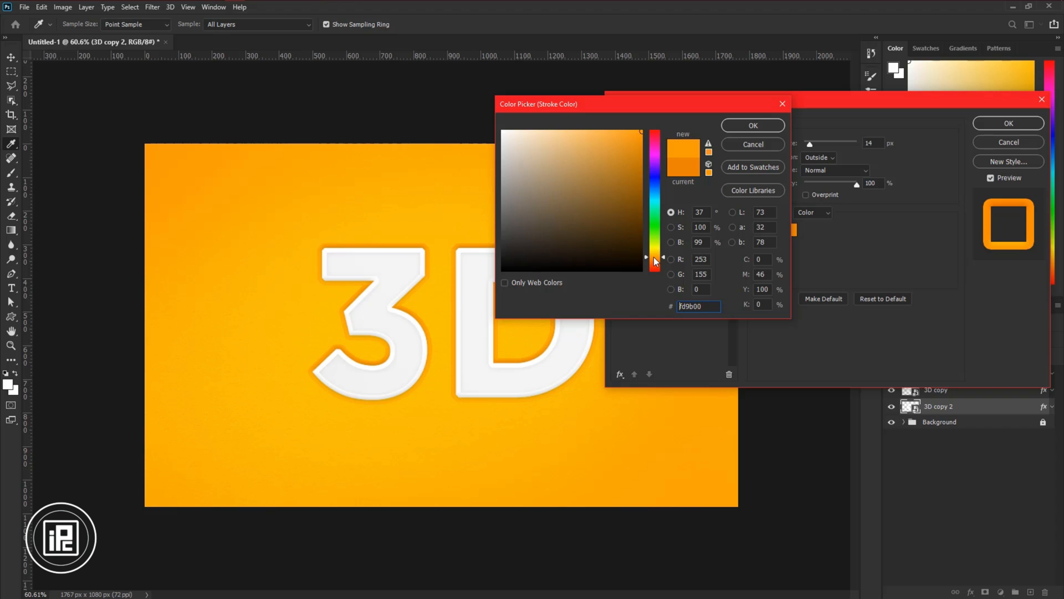
left_click(751, 126)
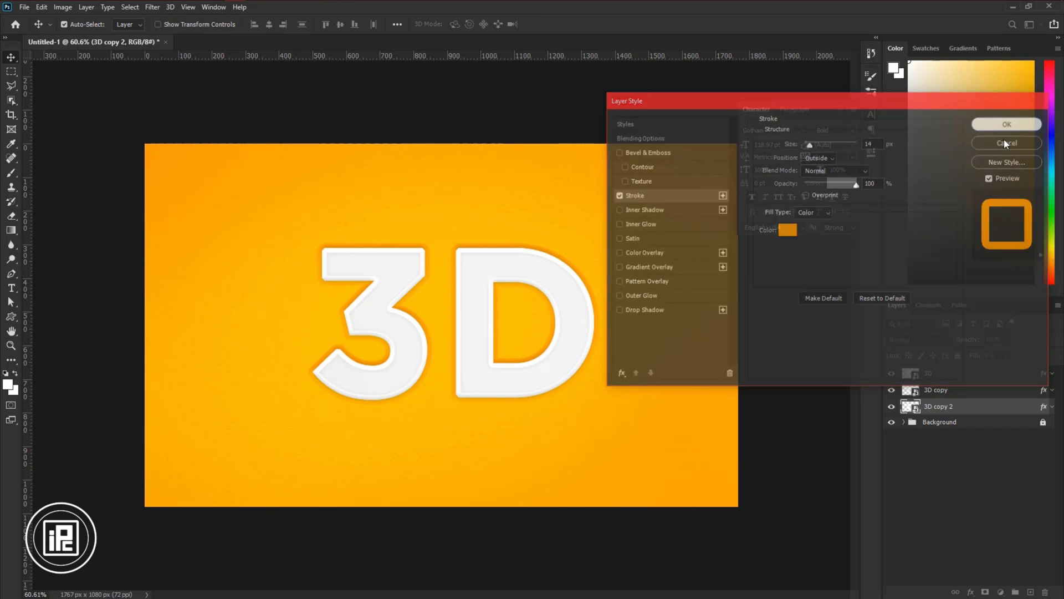
left_click(1006, 142)
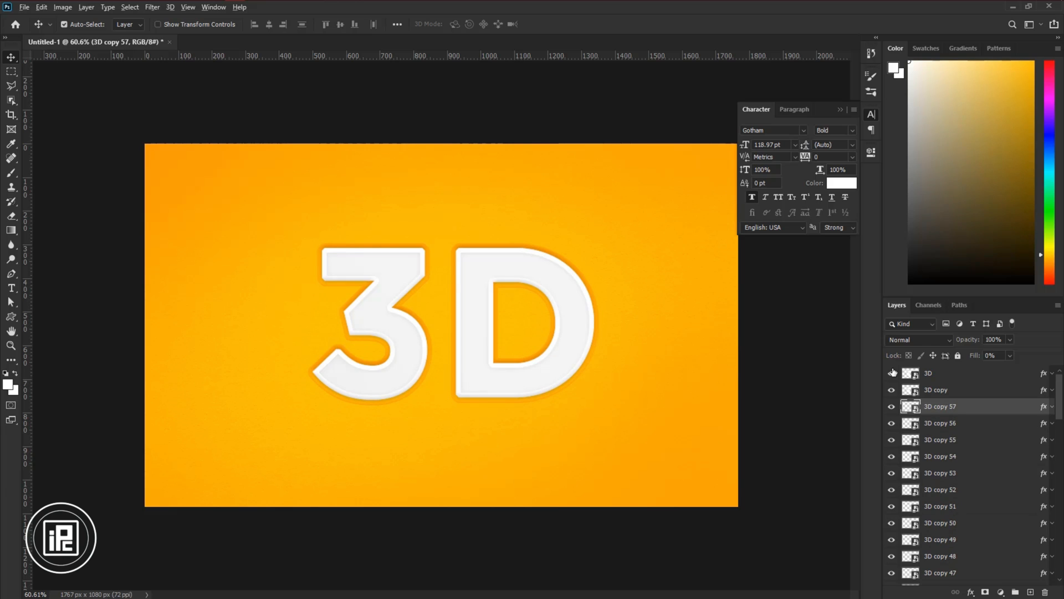
Group 3D copy 55 through 3D copy 2 with Ctrl+G and start renaming the group 3D EFFECT
left_click(941, 439)
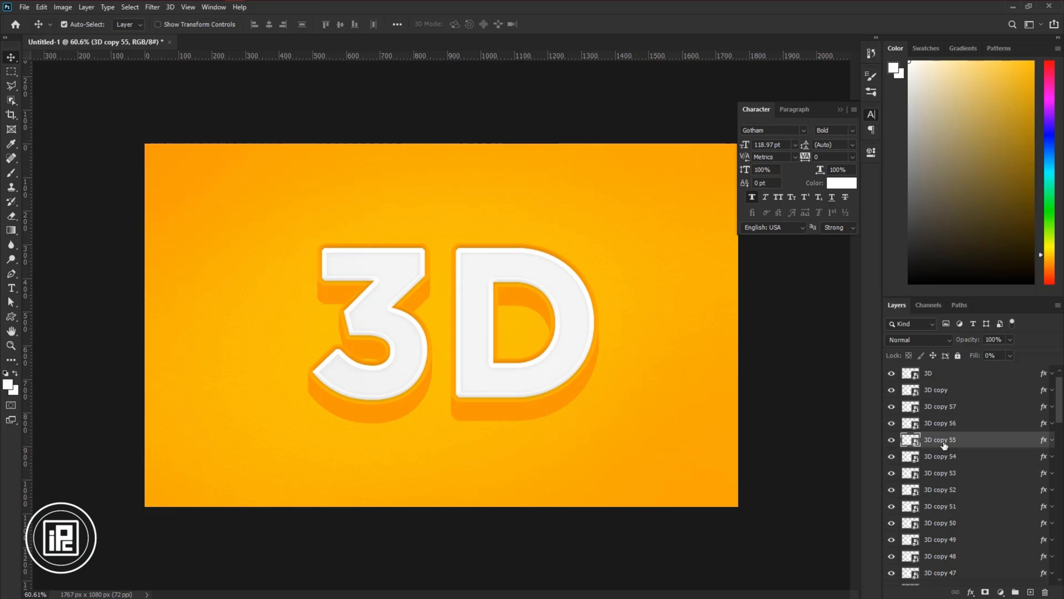
scroll("down", 3)
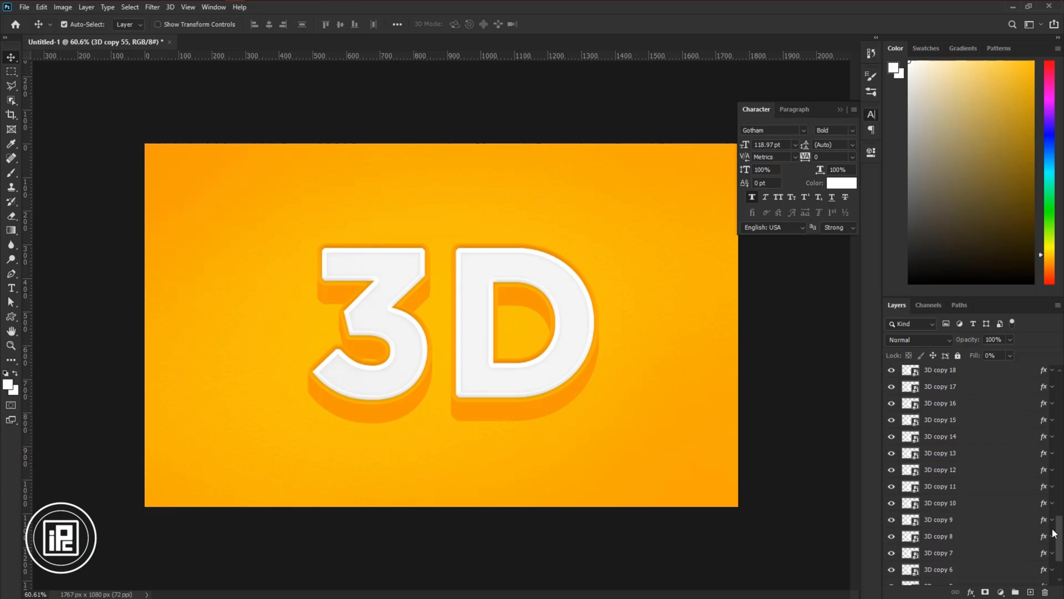
scroll("down", 3)
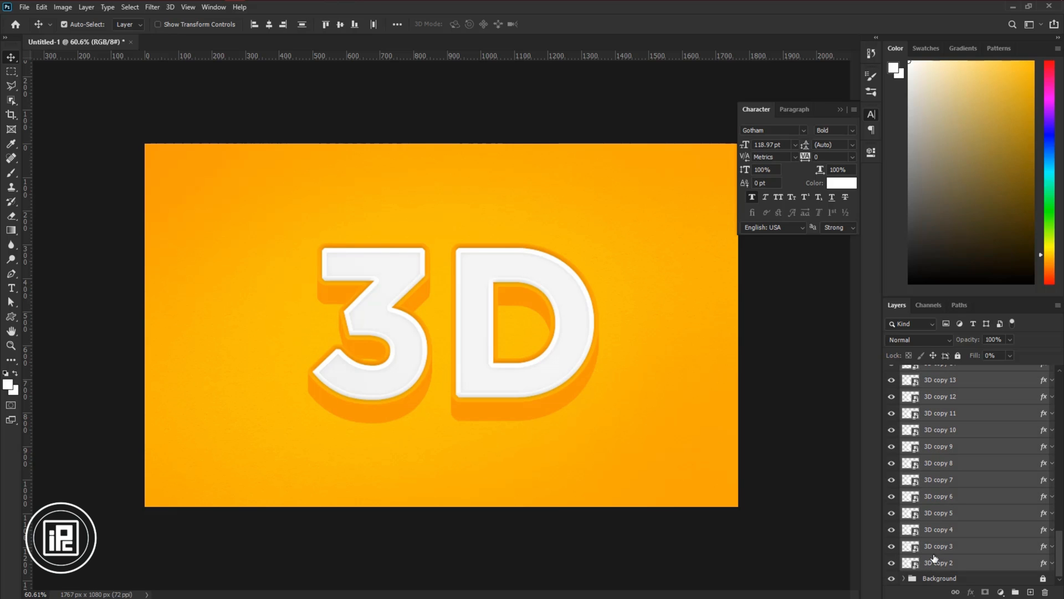
key("ctrl+g")
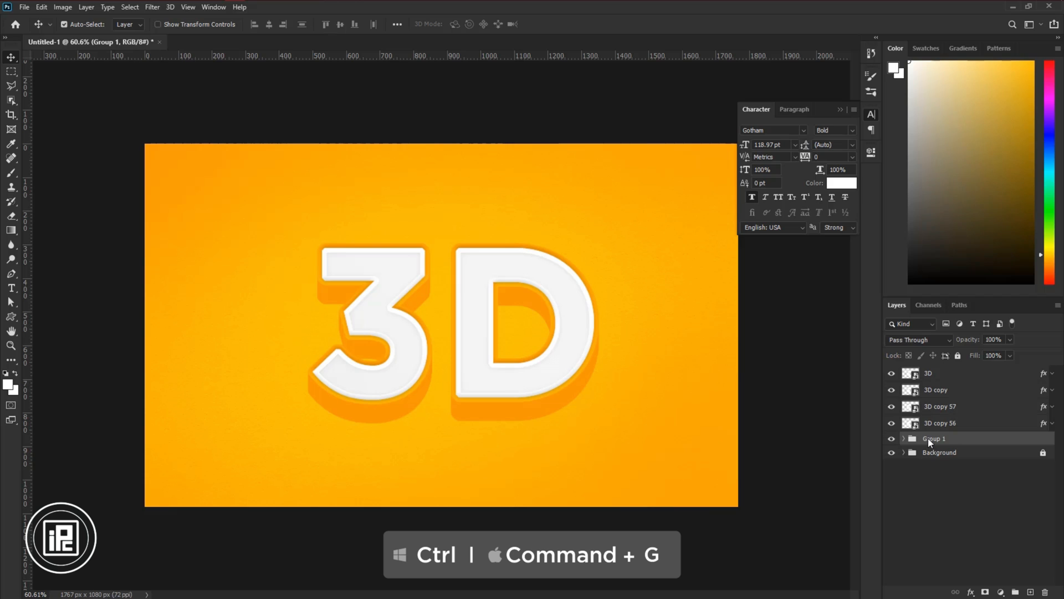
double_click(937, 438)
type("3D EFFECT")
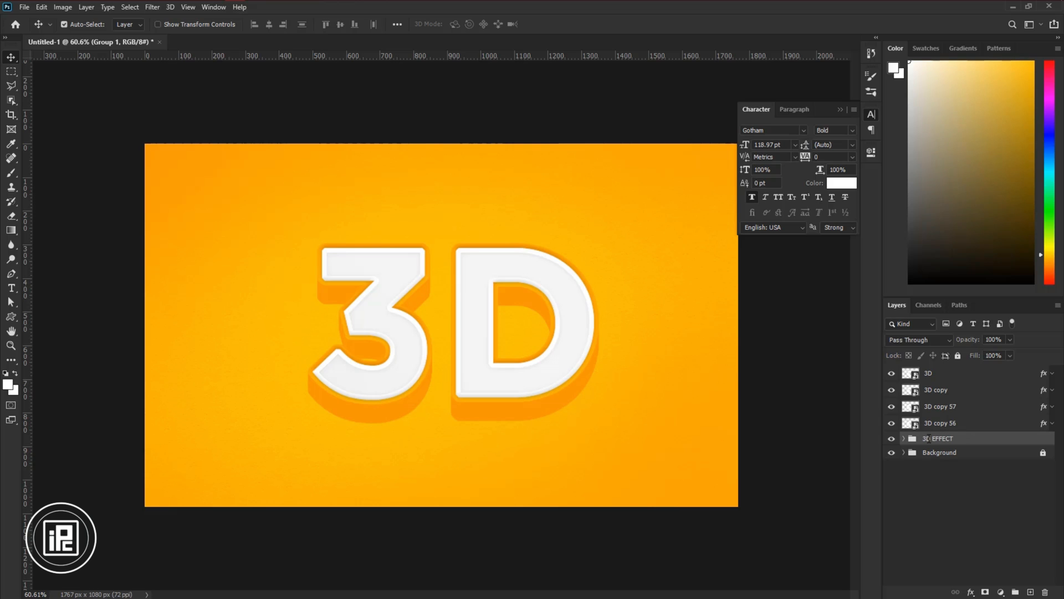
Finish naming the group, then give 3D copy 56 and 57 drop shadows with spread 5 and size 62
left_click(940, 422)
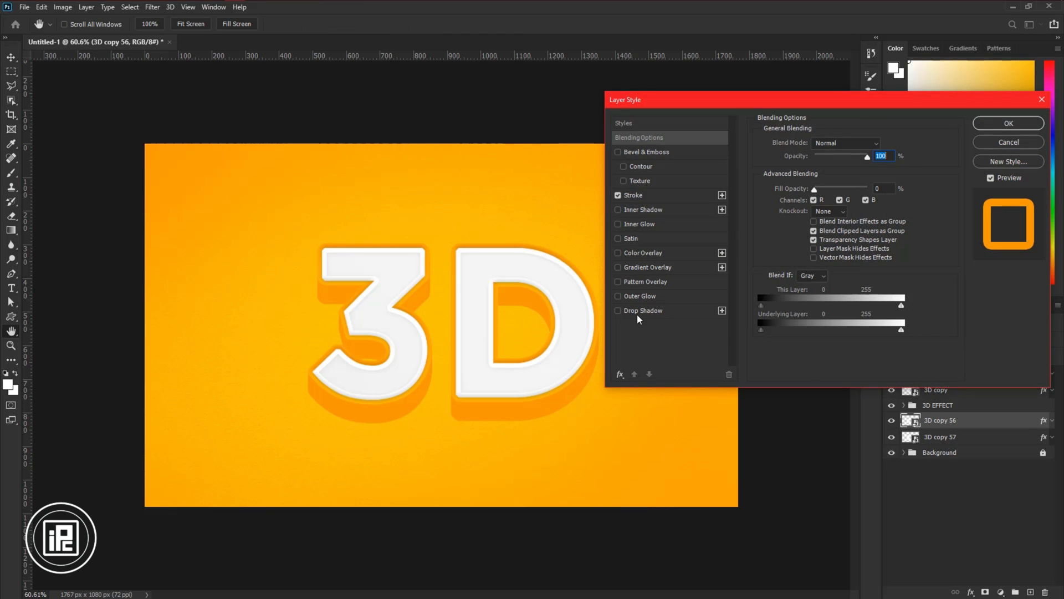
left_click(643, 310)
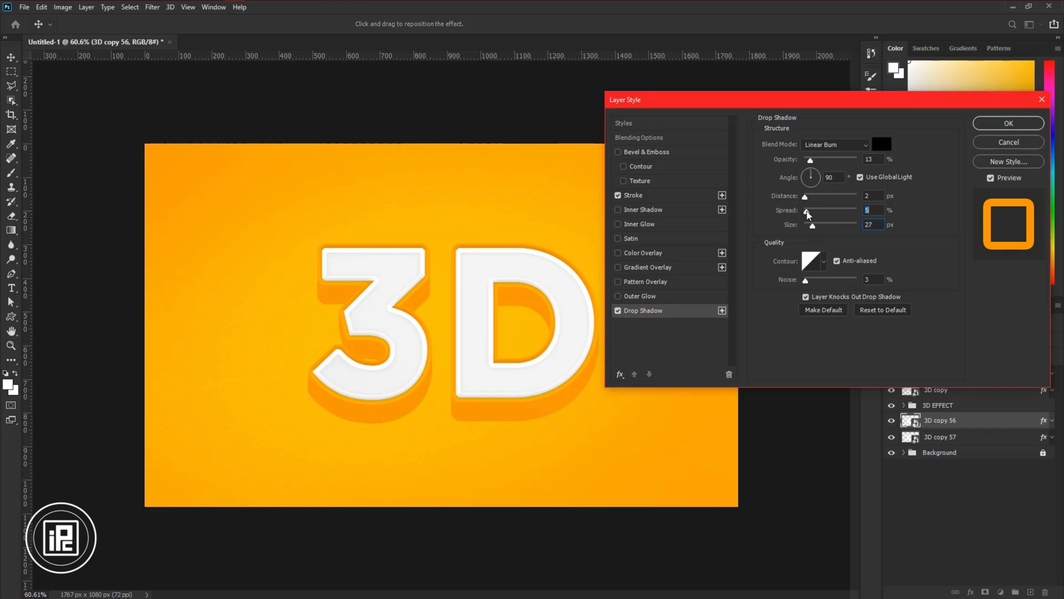
left_click_drag(812, 224, 820, 224)
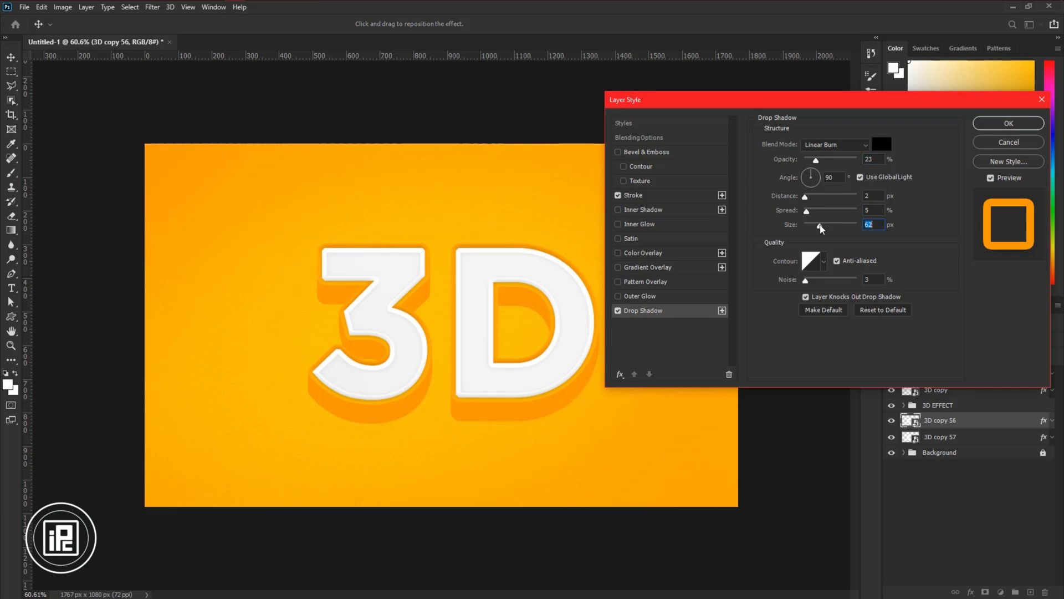
left_click_drag(818, 225, 816, 225)
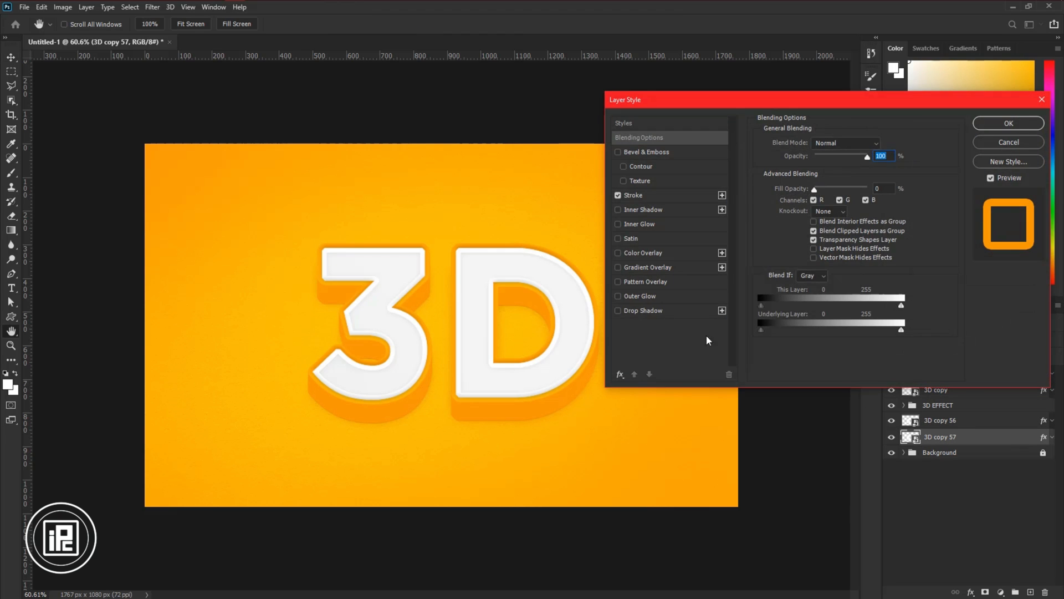
left_click(643, 310)
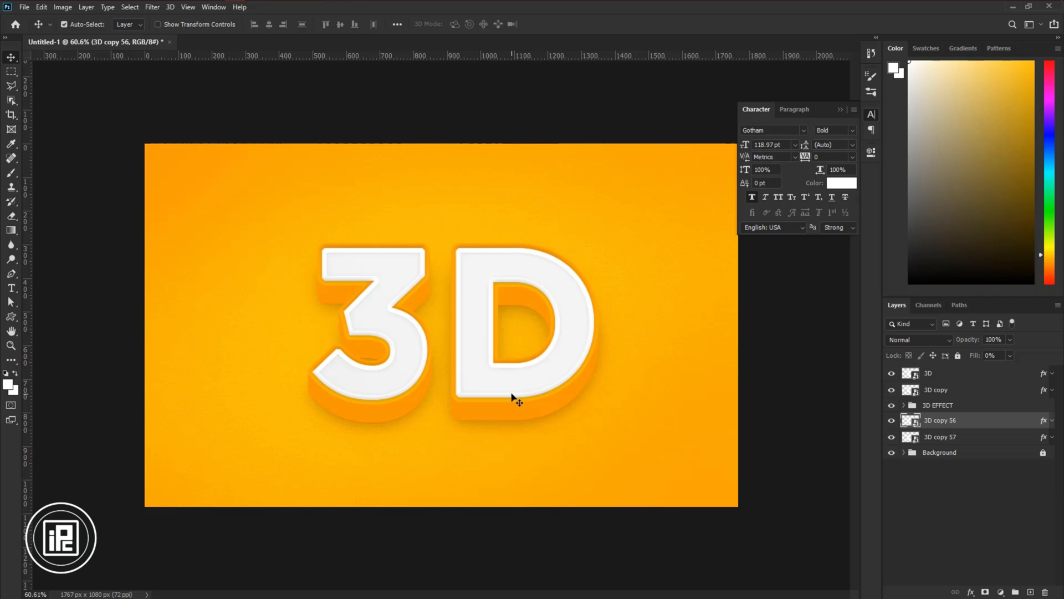
Edit the smart object's text to IPC, save it, and return to the Untitled-1 document
left_click(928, 372)
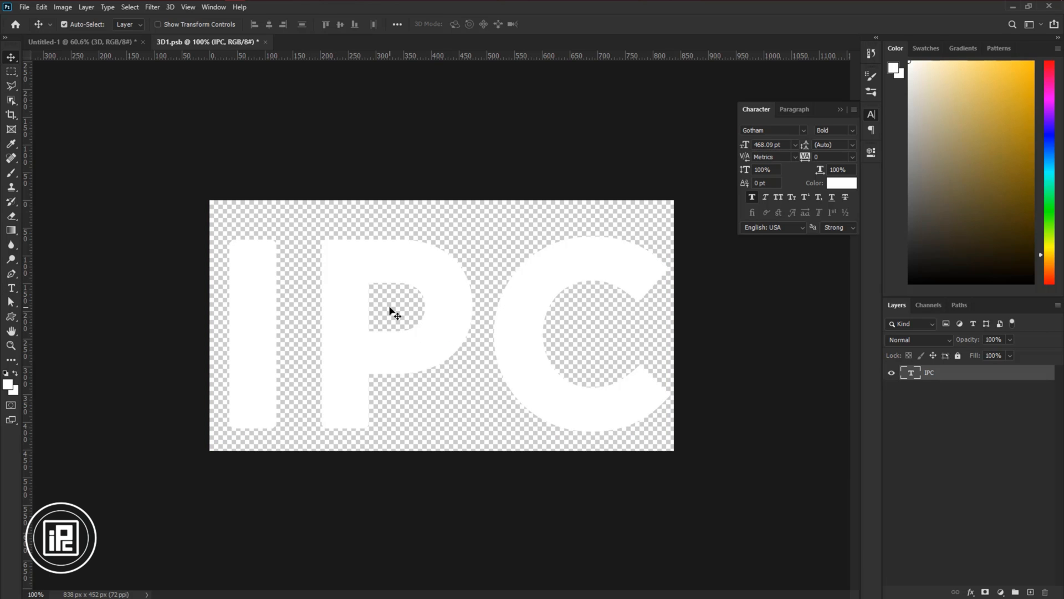
left_click(24, 6)
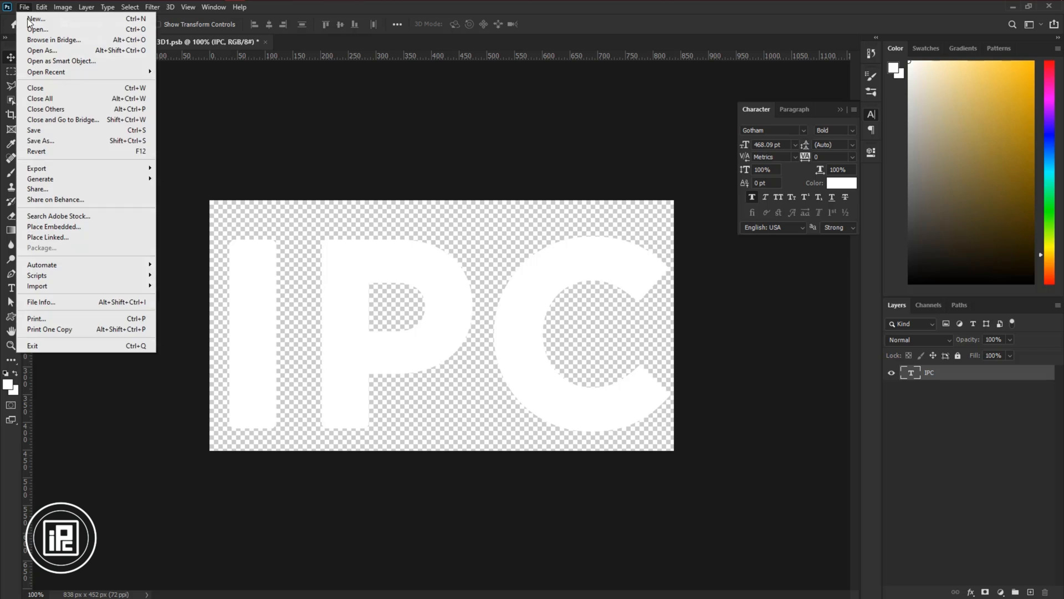
left_click(36, 18)
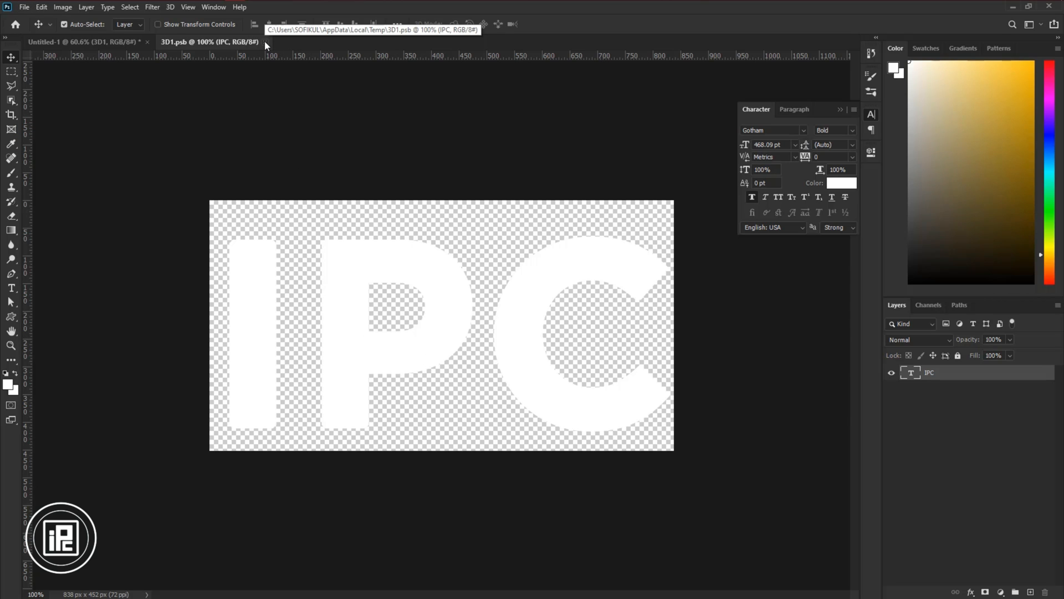
left_click(82, 41)
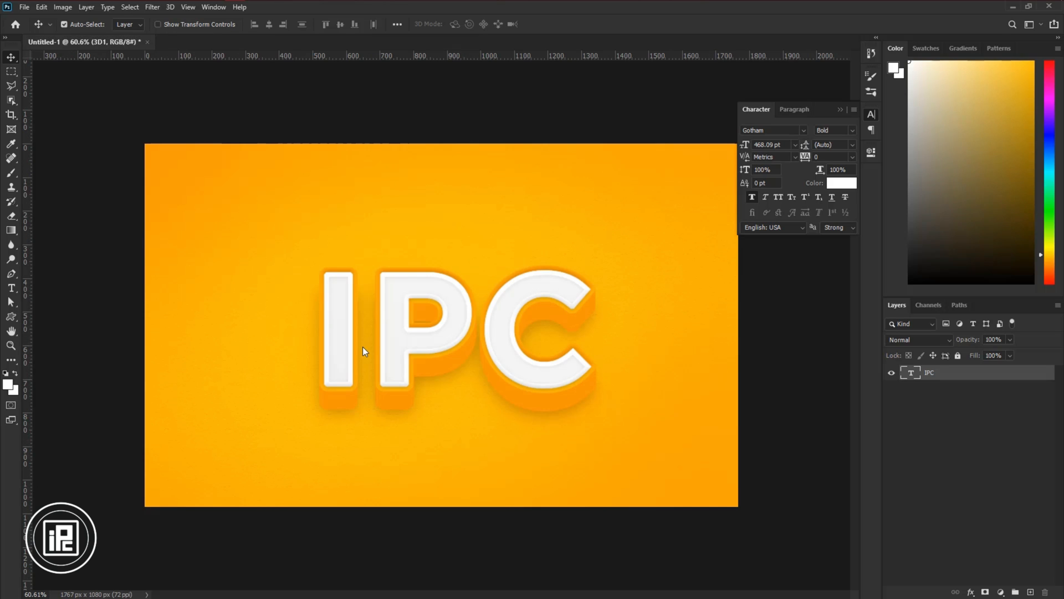